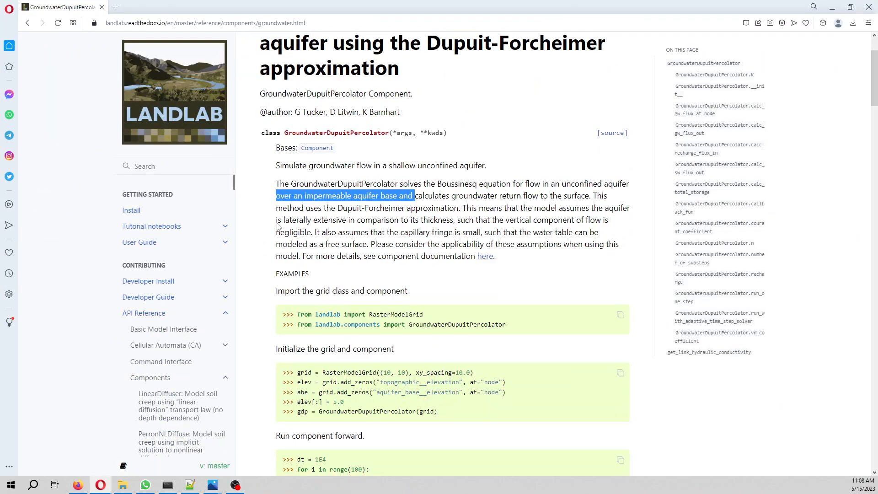
- Highlight the Dupuit-Forcheimer approximation phrases in the GroundwaterDupuitPercolator description while reading
click(364, 196)
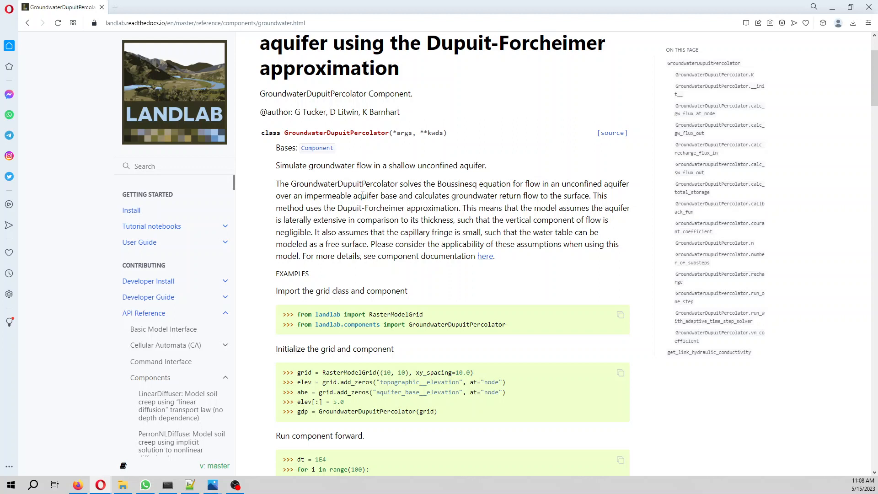
drag(338, 207, 433, 207)
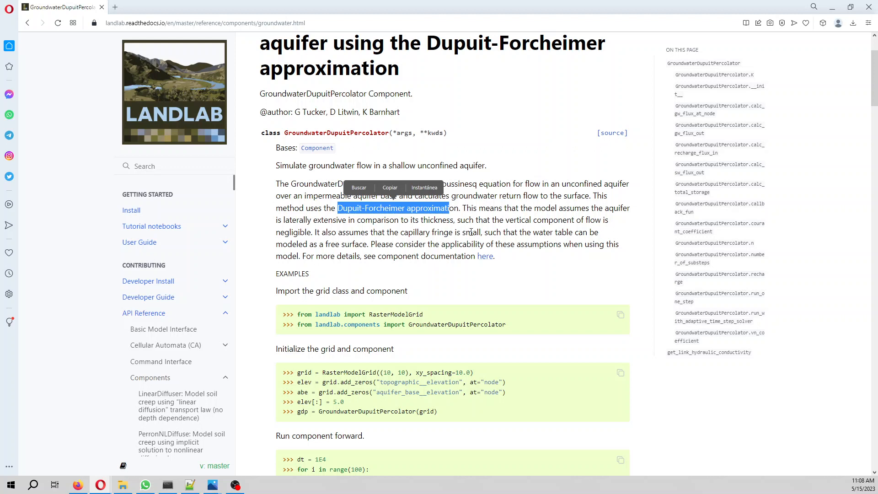
mouse_move(457, 241)
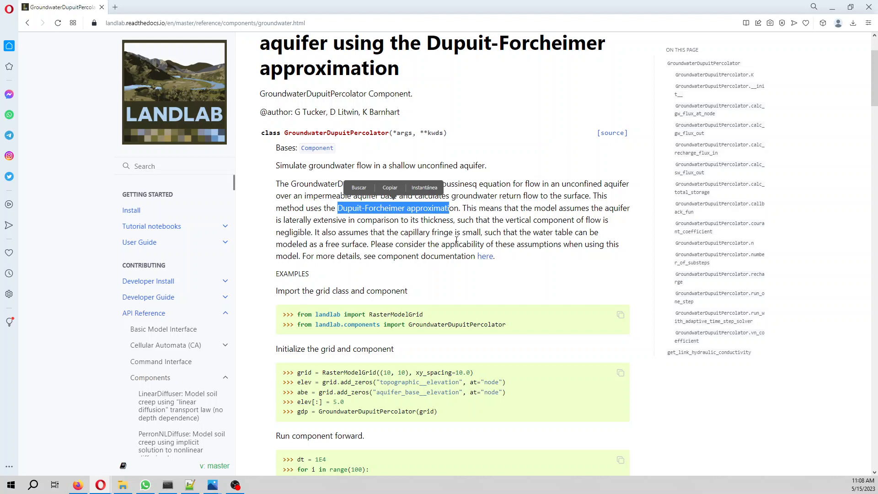
drag(388, 232, 443, 231)
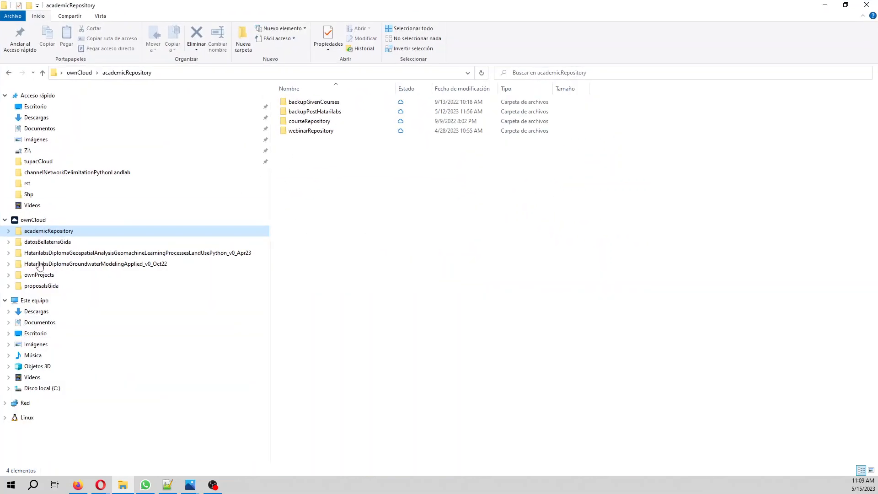
- Rename PartX_GroundwaterFlow in Documents to groundwaterFlowDupuitApproximationPythonLandlab
click(39, 322)
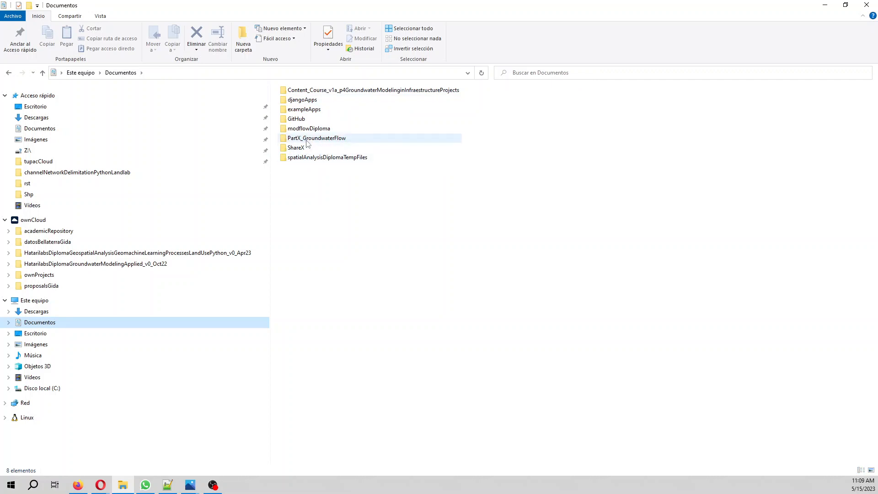
mouse_move(313, 143)
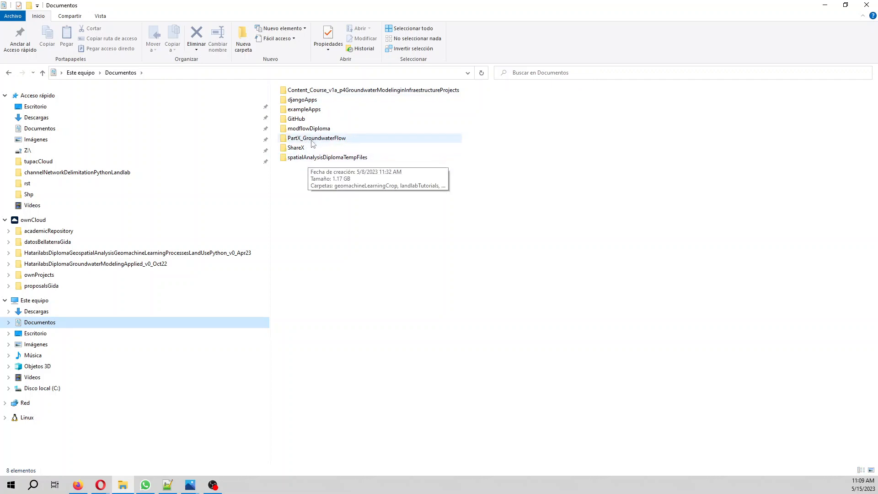
click(316, 139)
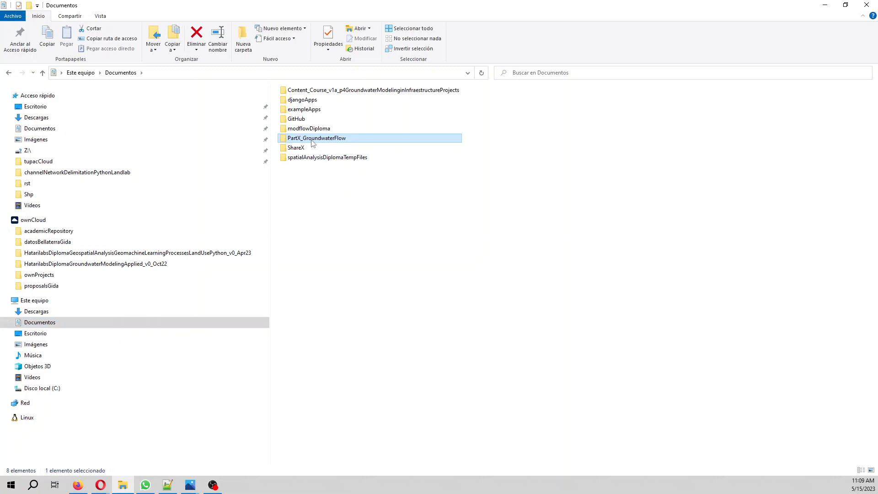
click(317, 138)
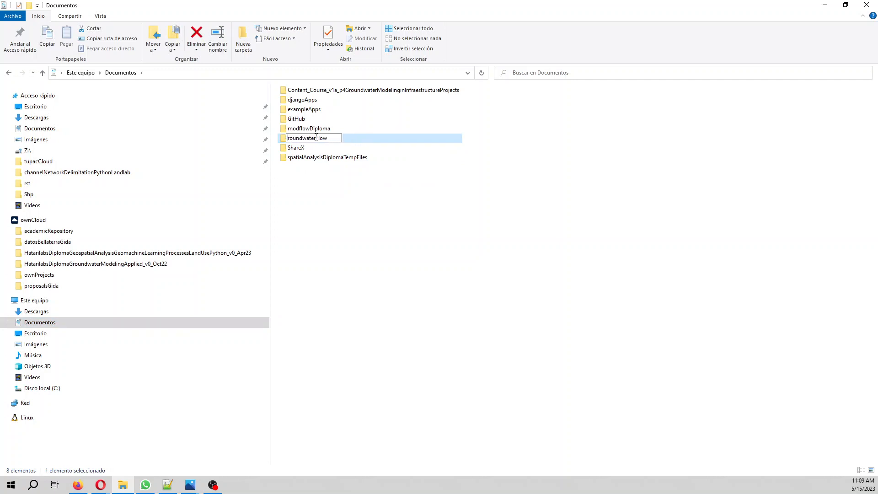
text(groundwaterFlow)
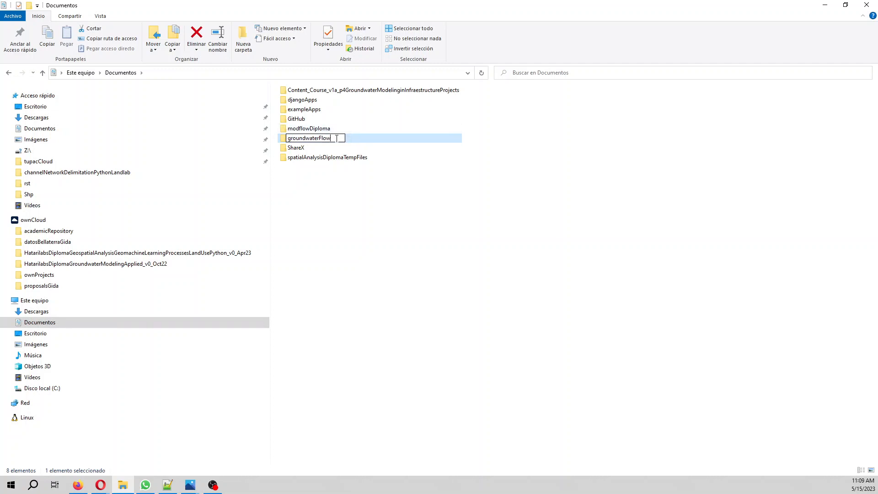
text(Dup)
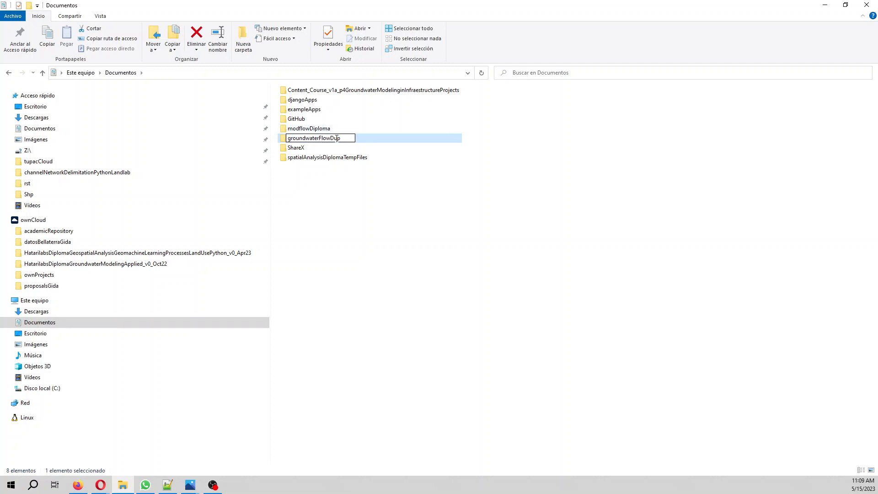
text(uitApproximation)
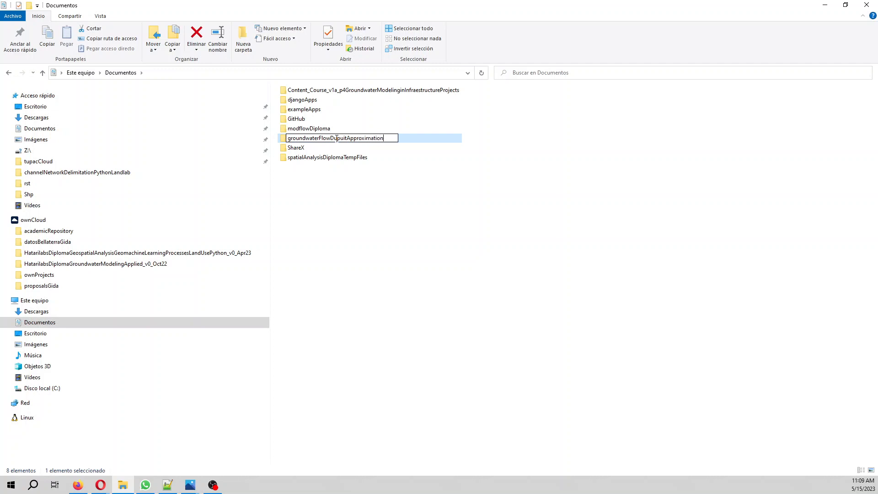
text(Pythona)
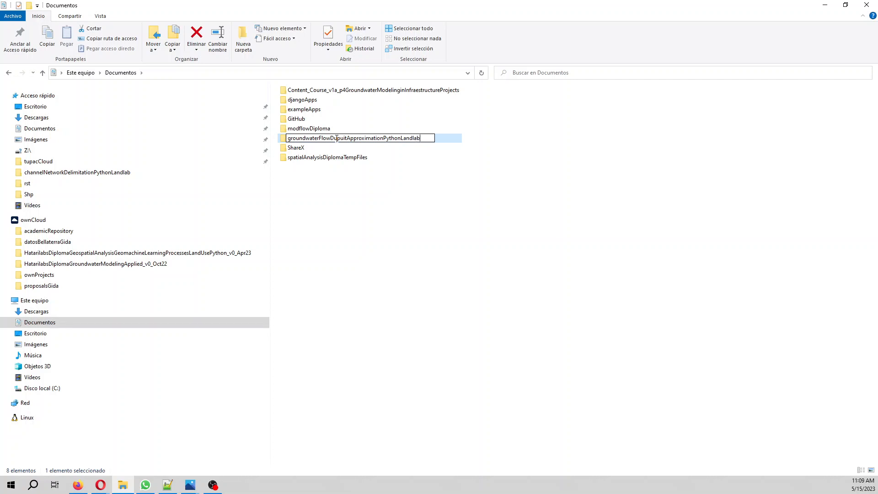
key(Enter)
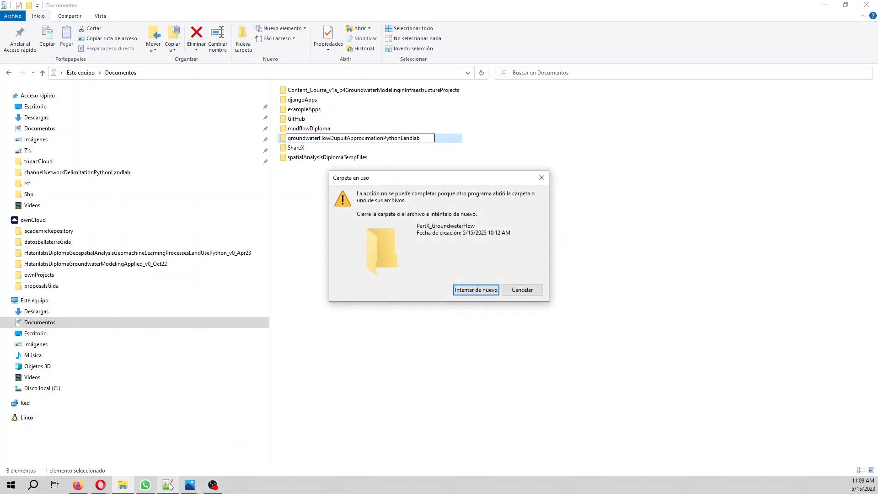
mouse_move(189, 485)
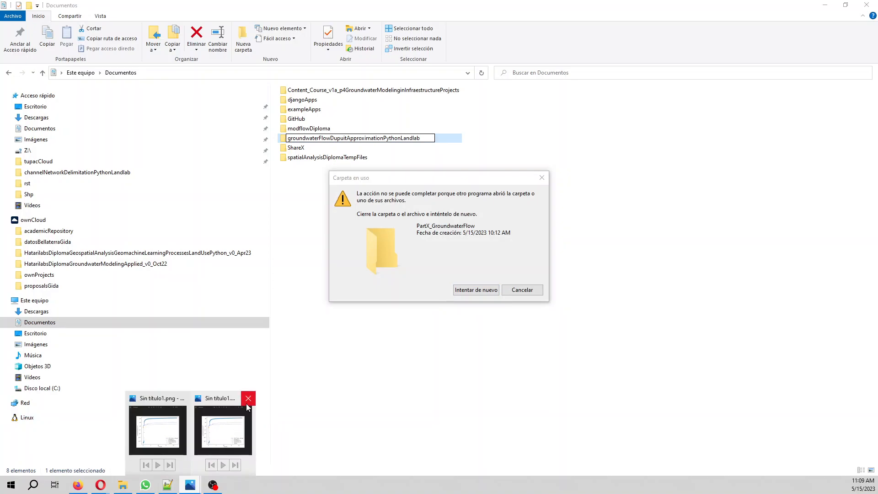
- Close the window locking the folder and retry the rename so it completes
click(248, 398)
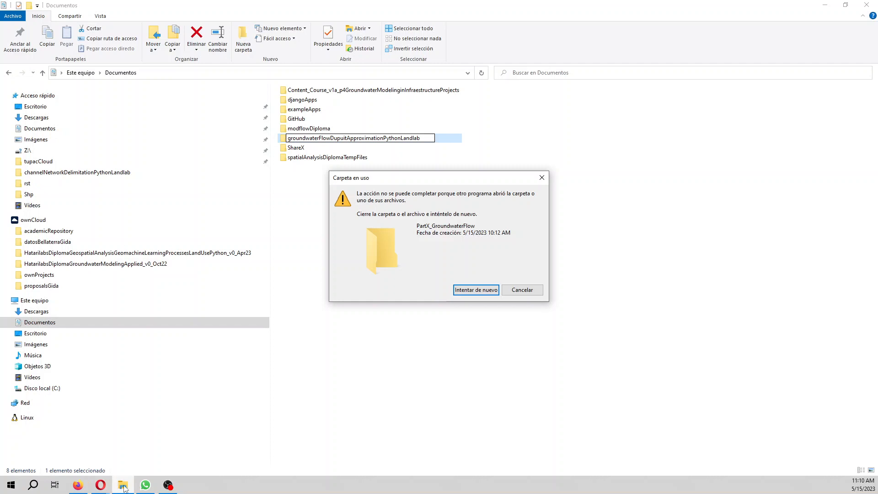
mouse_move(476, 290)
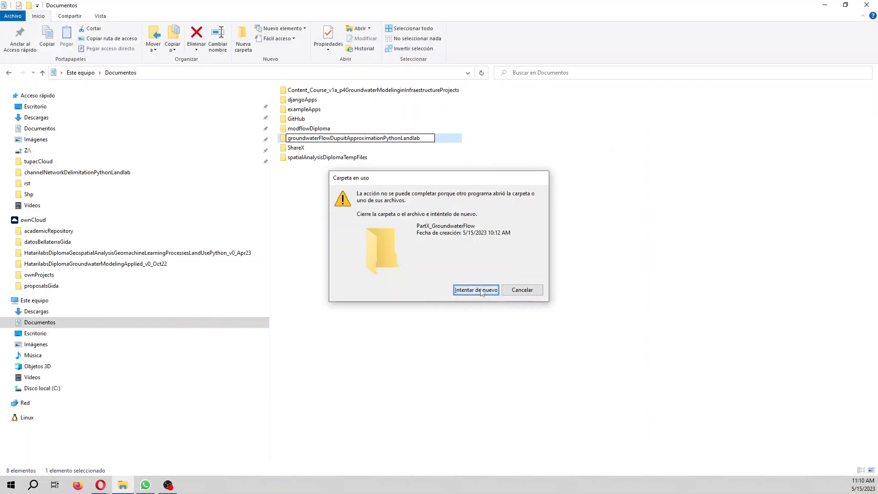
click(522, 290)
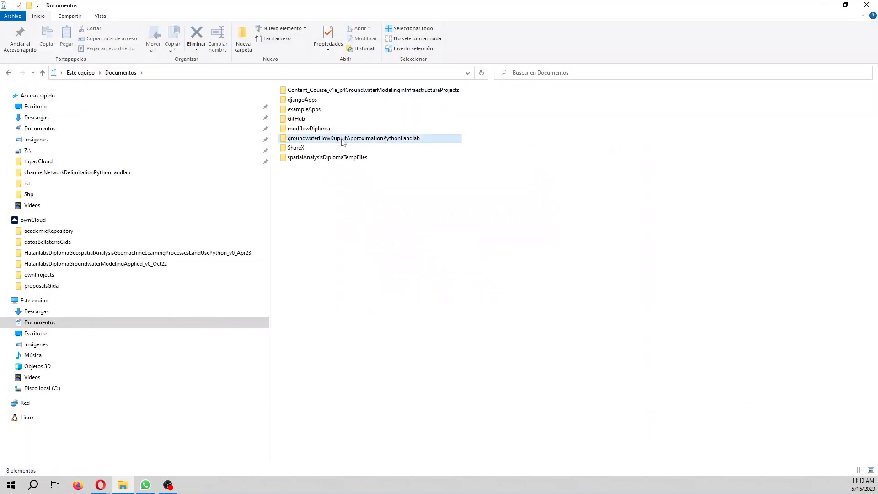
- Add the renamed folder to a groundwaterFlowDupuitApproximationPythonLandlab.rar archive via its context menu
right_click(354, 139)
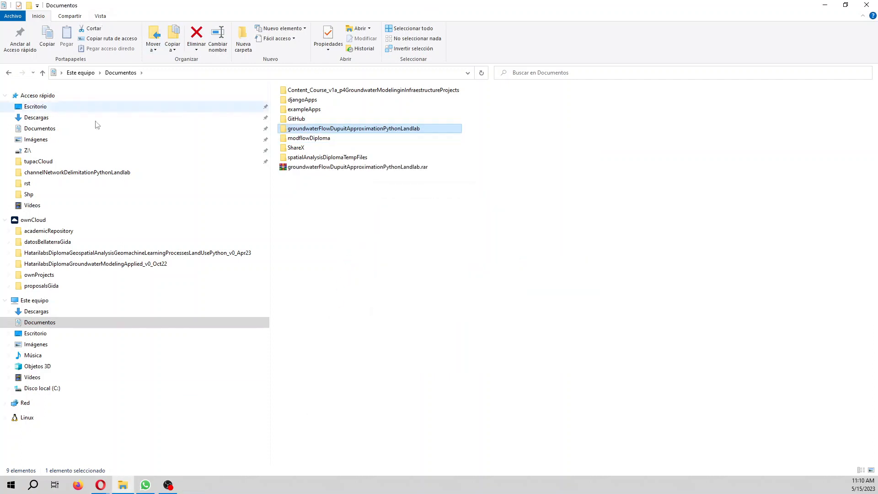
text(a)
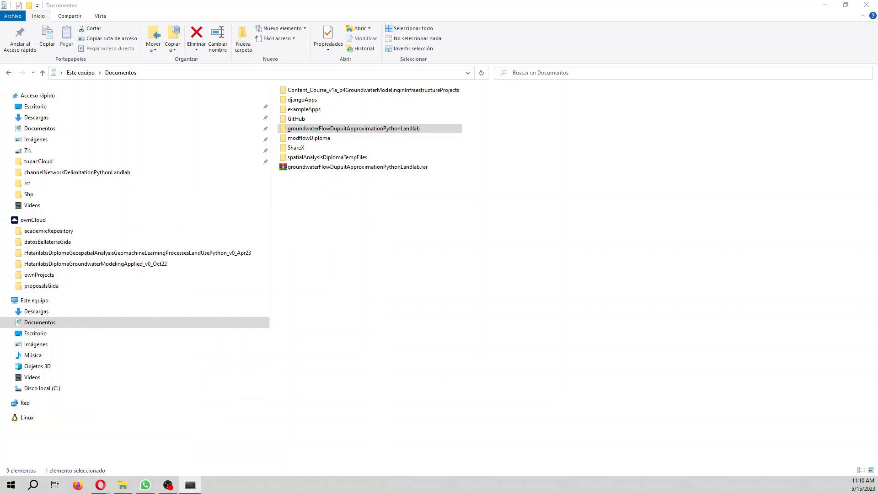
- In Anaconda Prompt, cd into the groundwaterFlowDupuitApproximationPythonLandlab folder and launch jupyter lab
click(190, 485)
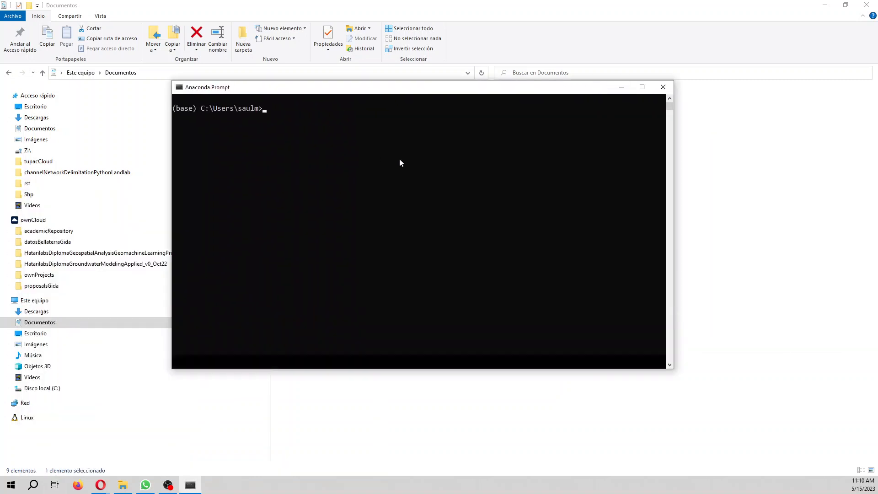
text(cd Documents)
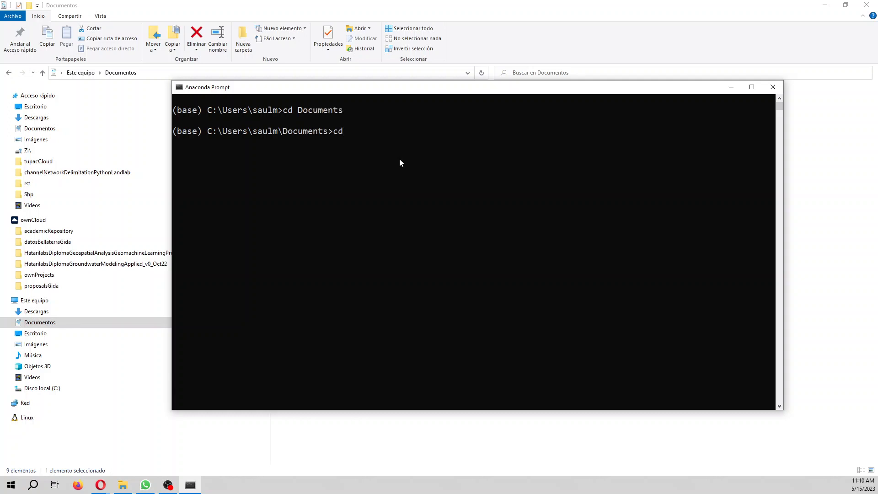
text(groundwaterFlowDupuitApproximationPythonLandlab)
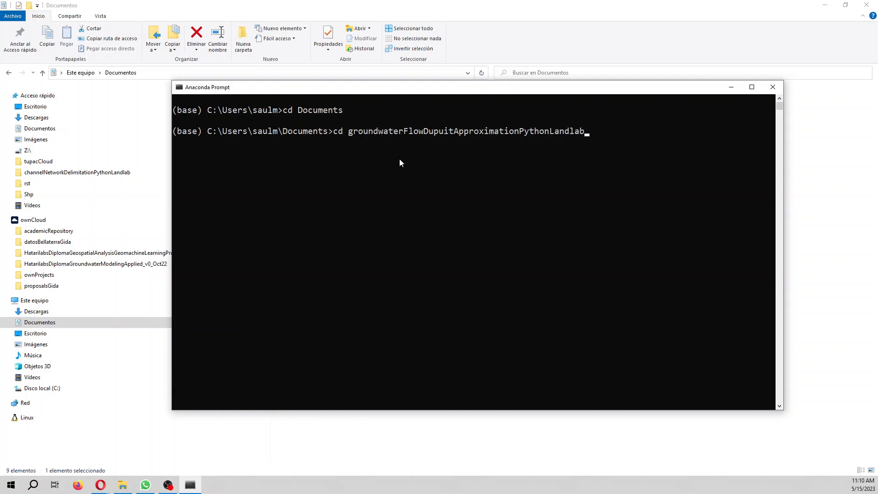
text(jputer)
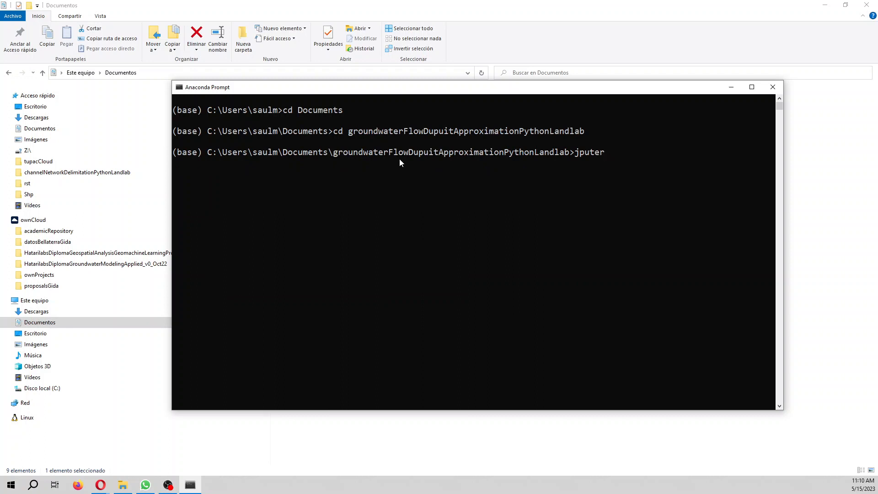
key(BackSpace)
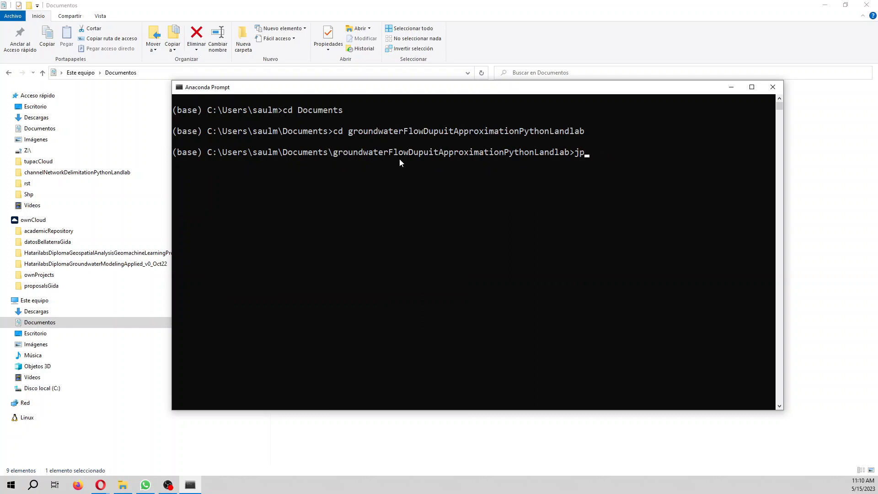
text(upyter lagb)
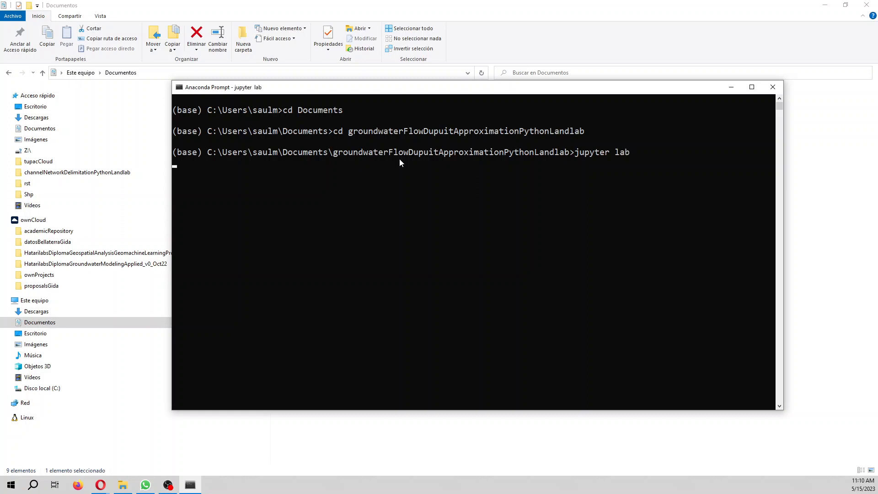
mouse_move(268, 5)
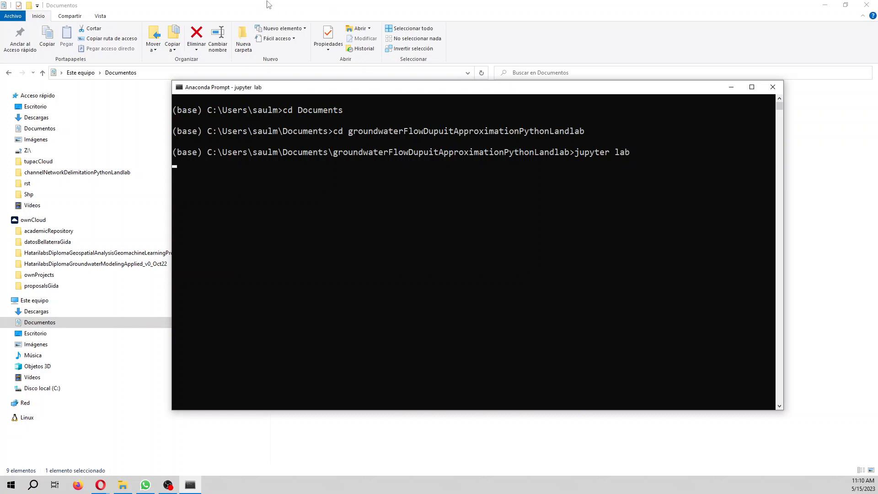
mouse_move(278, 17)
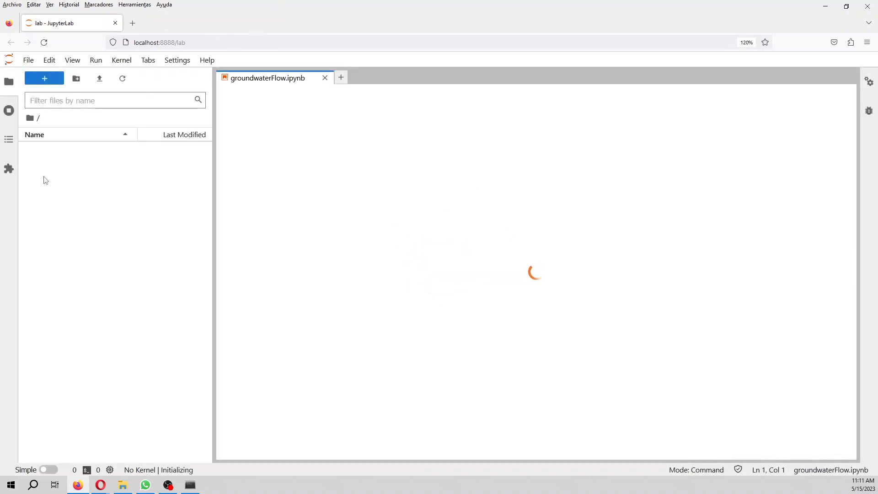
- Restart the notebook kernel and clear all outputs
click(121, 60)
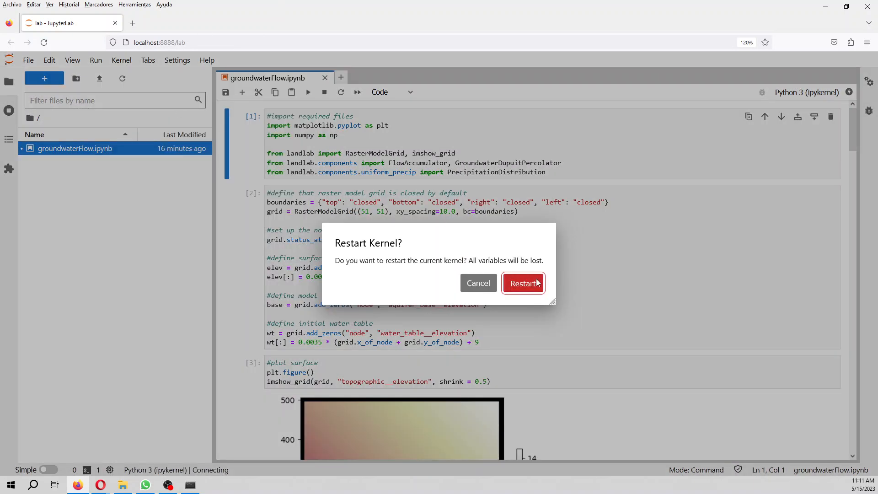
click(523, 283)
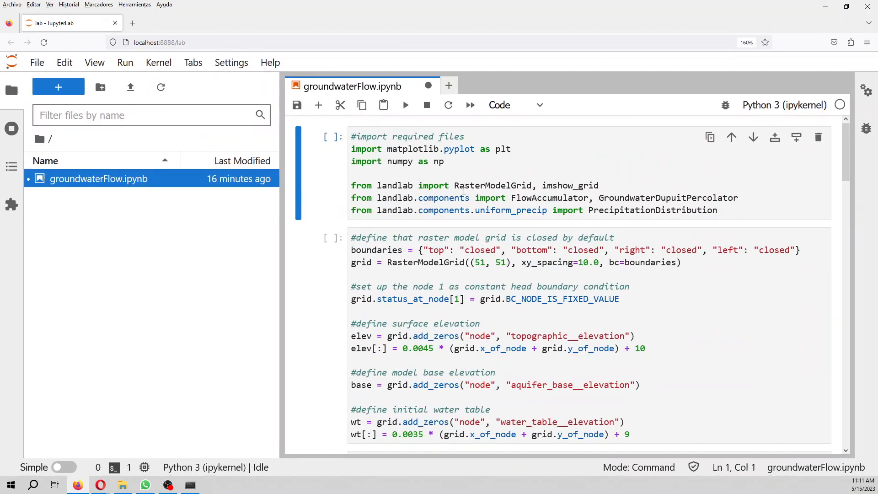
- Remove the PrecipitationDistribution import from the first cell and run the imports
click(438, 162)
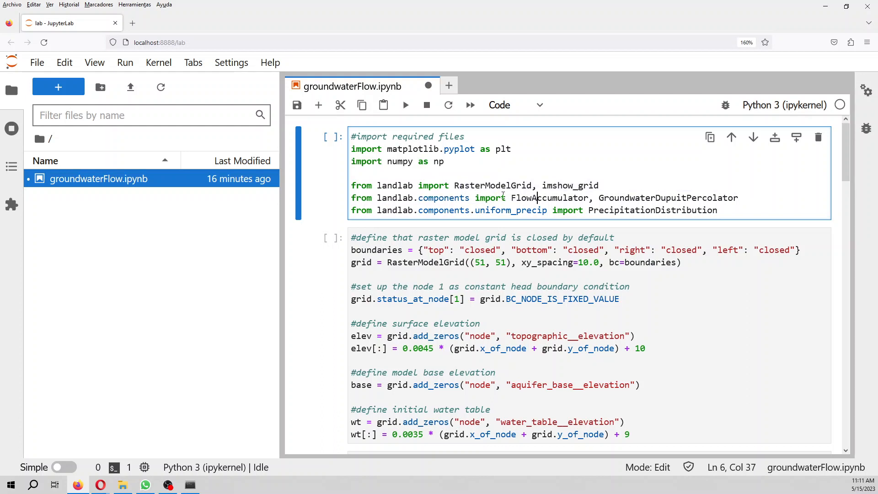
click(620, 203)
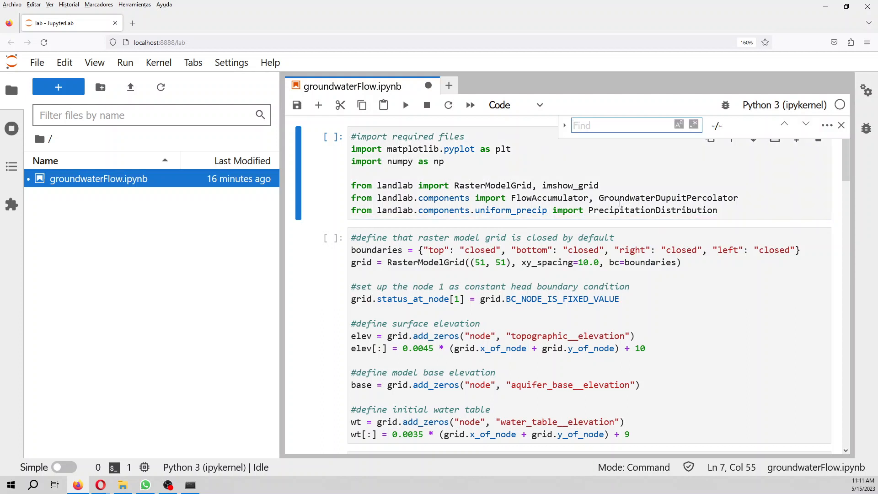
text(precipita)
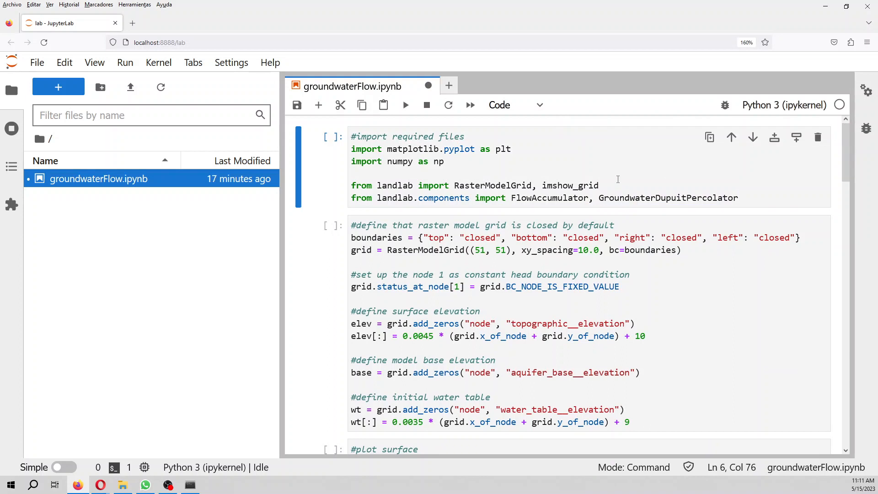
mouse_move(632, 171)
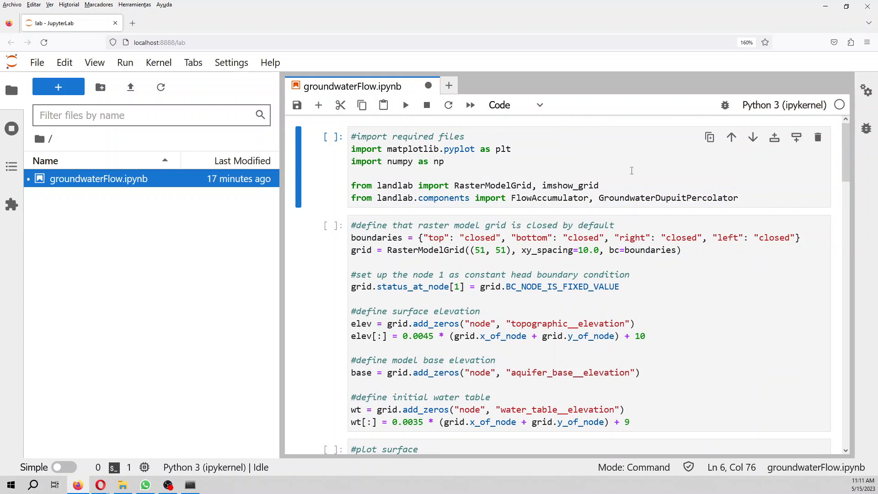
mouse_move(619, 202)
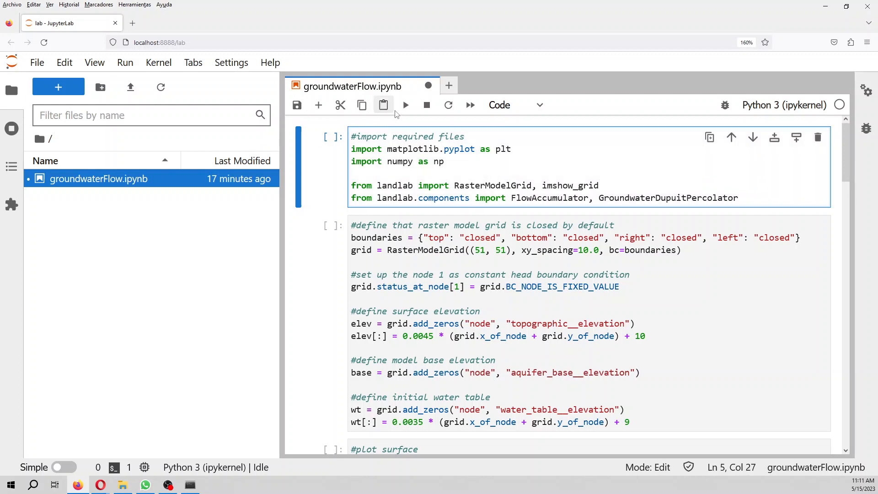
click(405, 104)
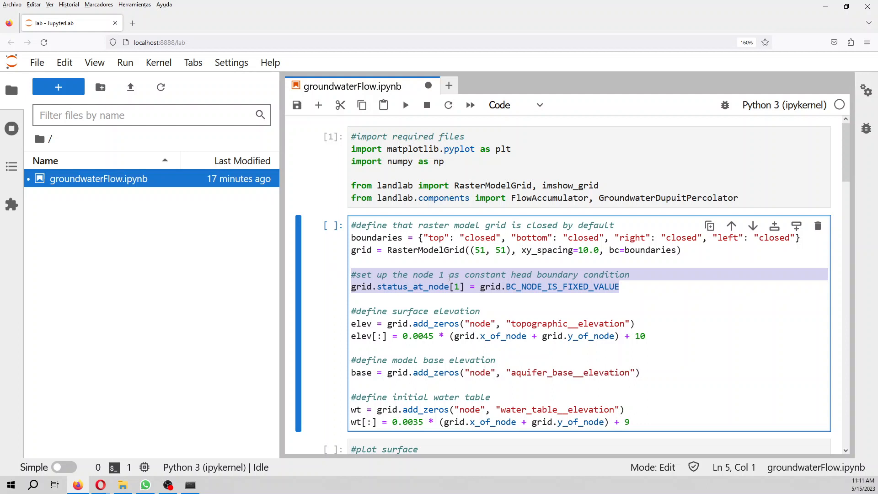
scroll(down, 3)
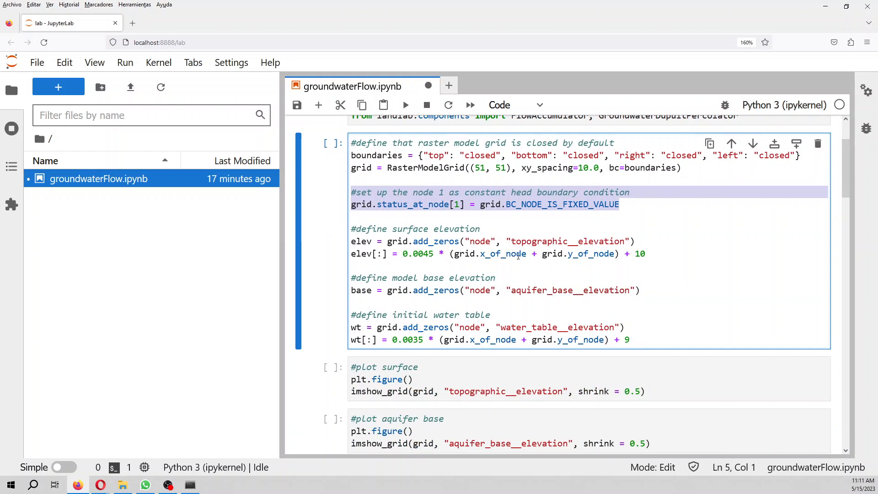
mouse_move(460, 253)
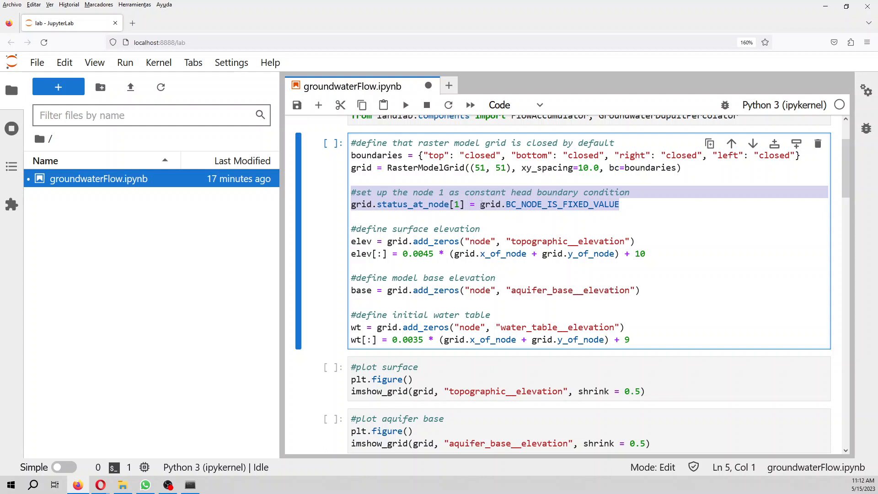
mouse_move(456, 278)
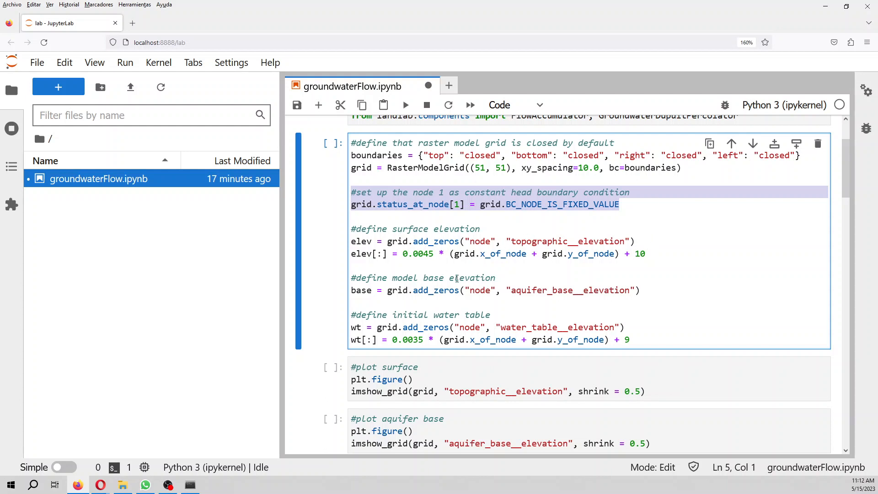
mouse_move(312, 330)
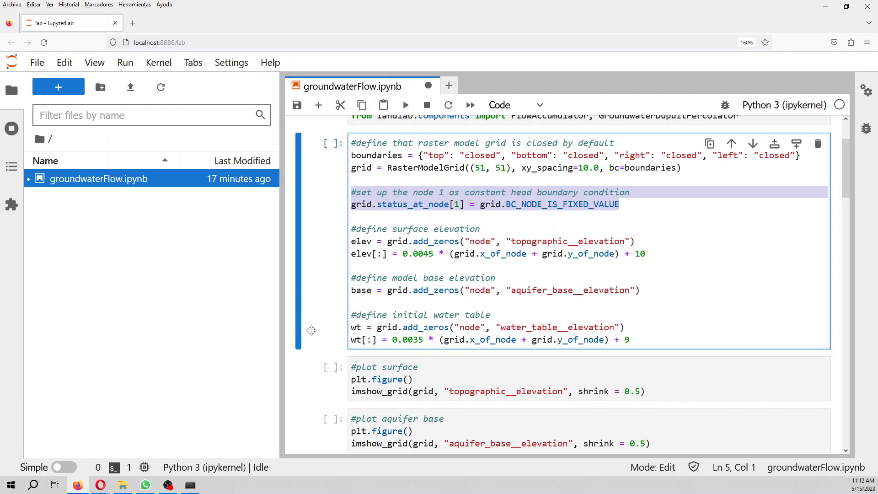
- Run the RasterModelGrid setup and imshow_grid cells to render topography, aquifer base and water table maps
click(405, 104)
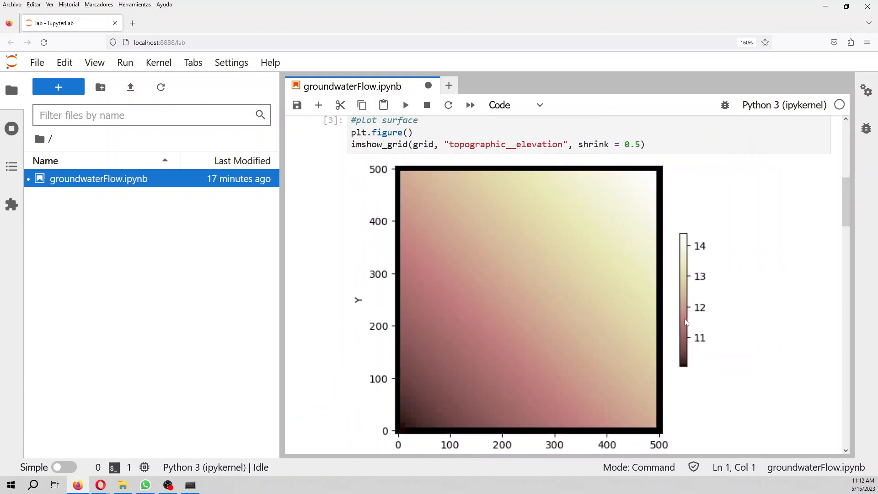
mouse_move(687, 371)
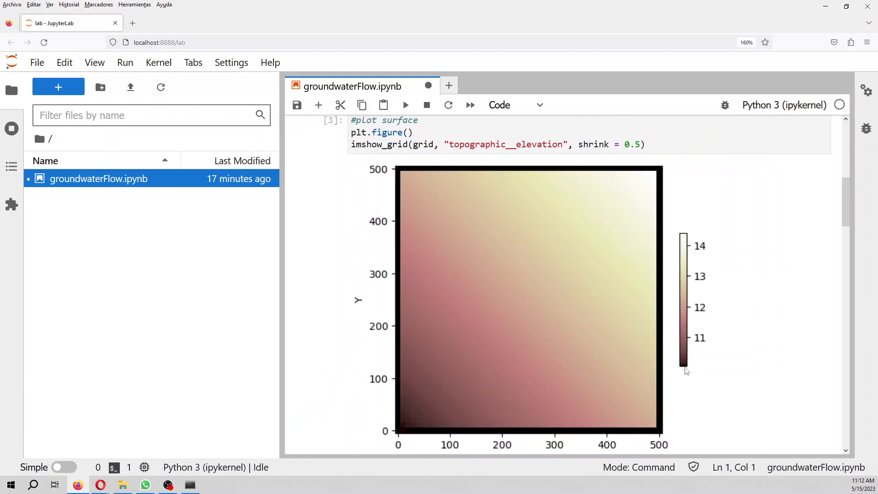
mouse_move(420, 259)
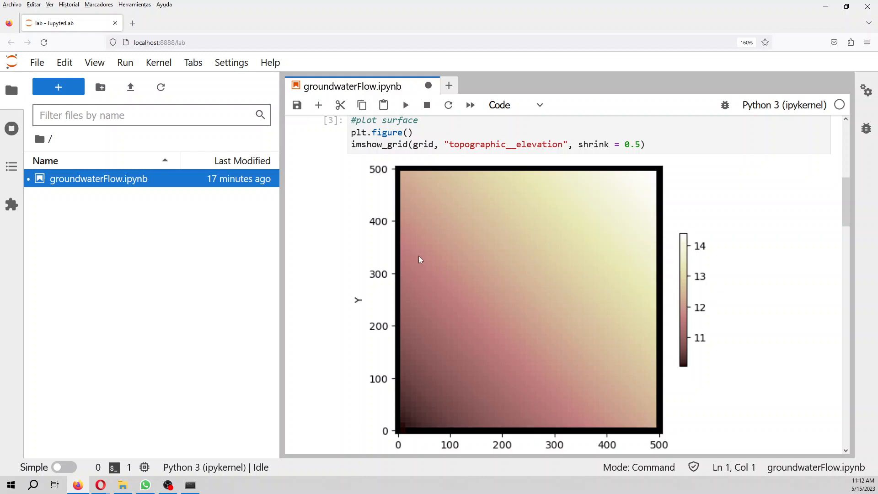
scroll(down, 3)
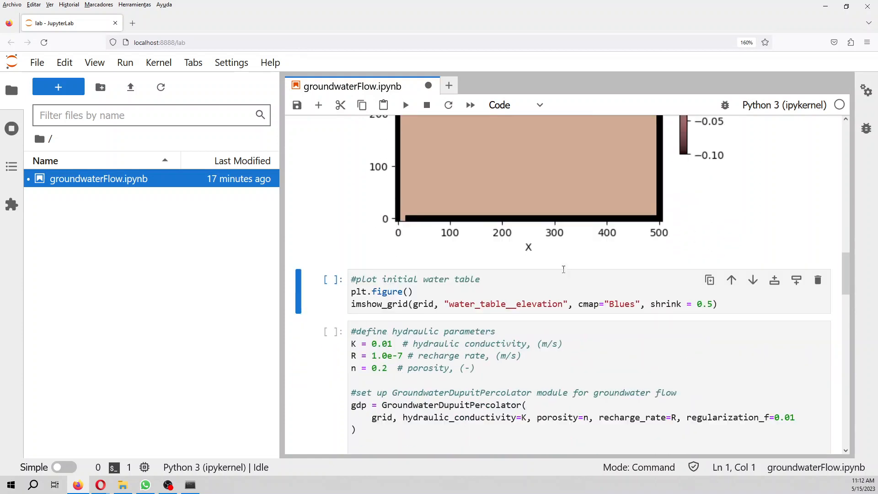
click(405, 105)
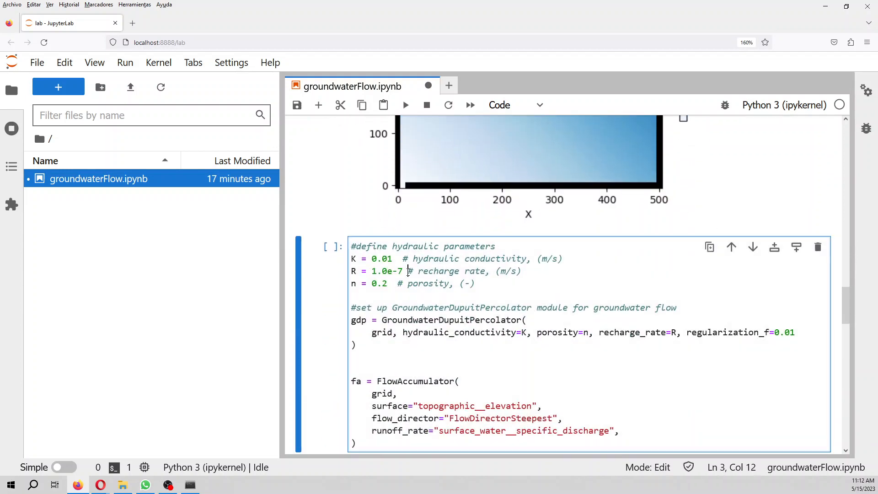
- Review the GroundwaterDupuitPercolator setup and 200-step loop recording storage and fluxes, then save the notebook
scroll(down, 3)
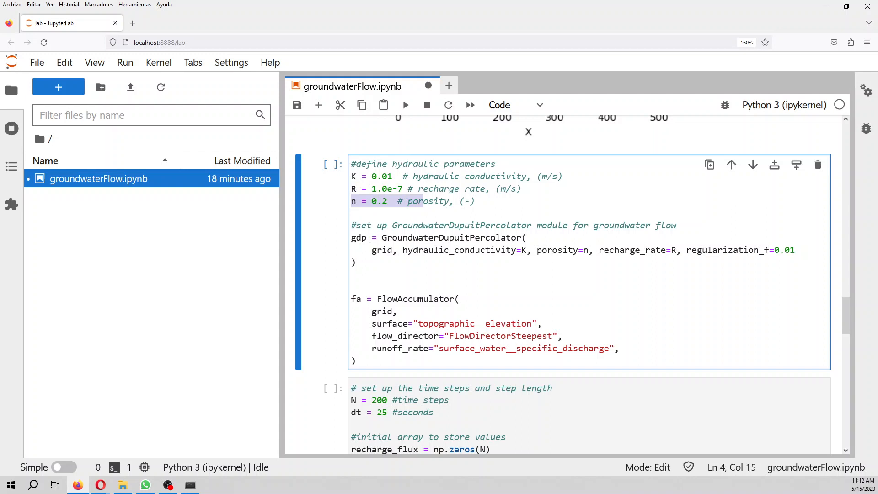
drag(353, 201, 356, 263)
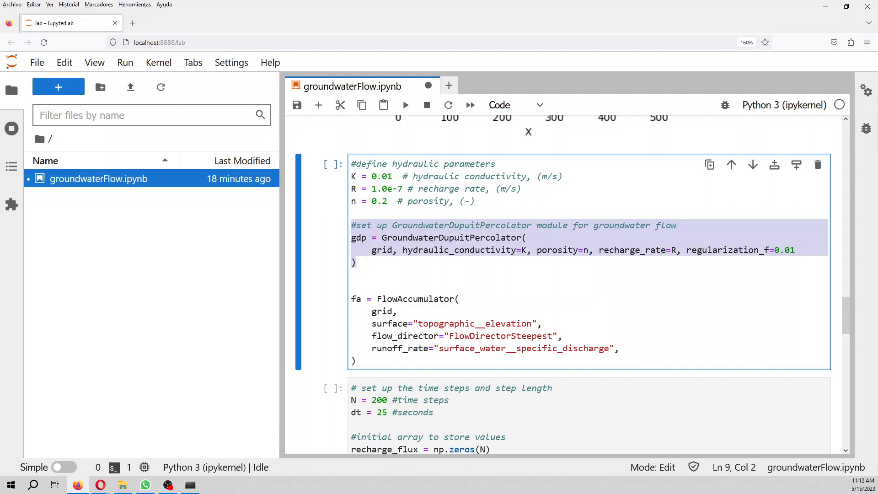
mouse_move(609, 265)
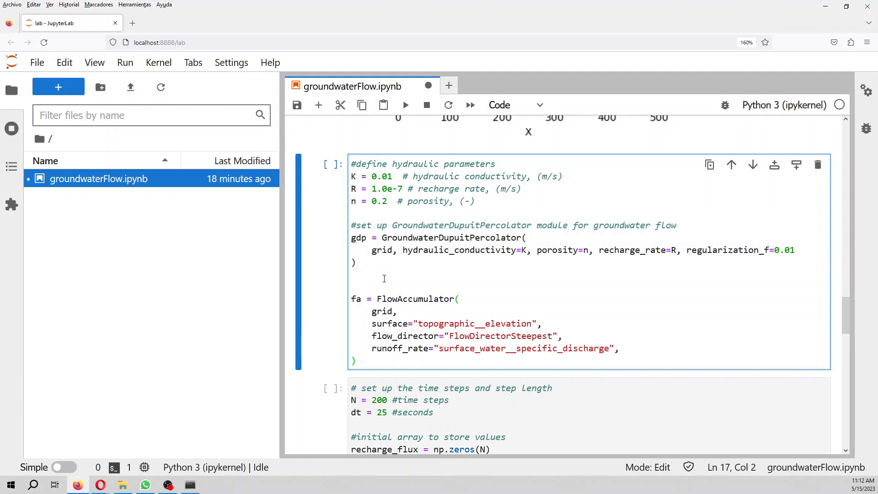
click(405, 105)
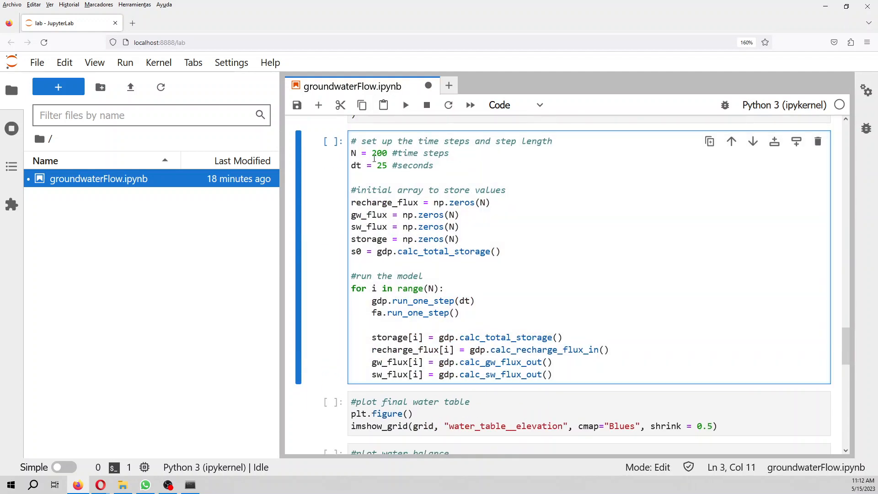
double_click(379, 153)
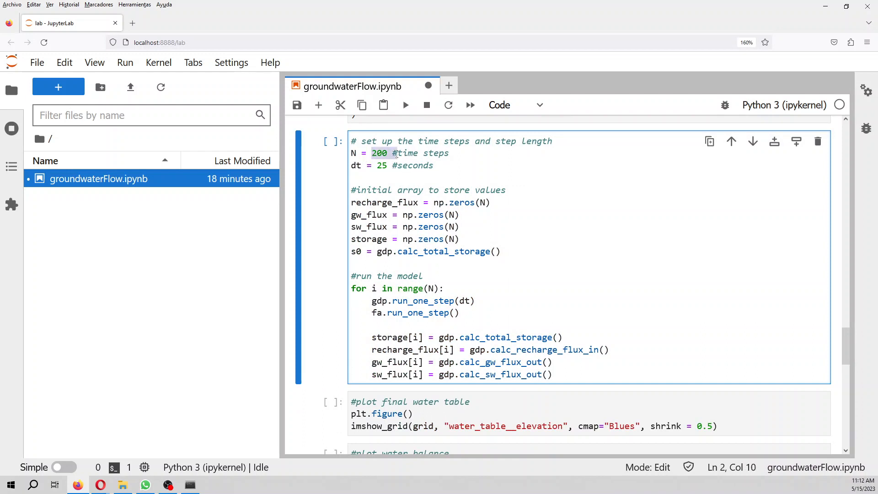
click(413, 181)
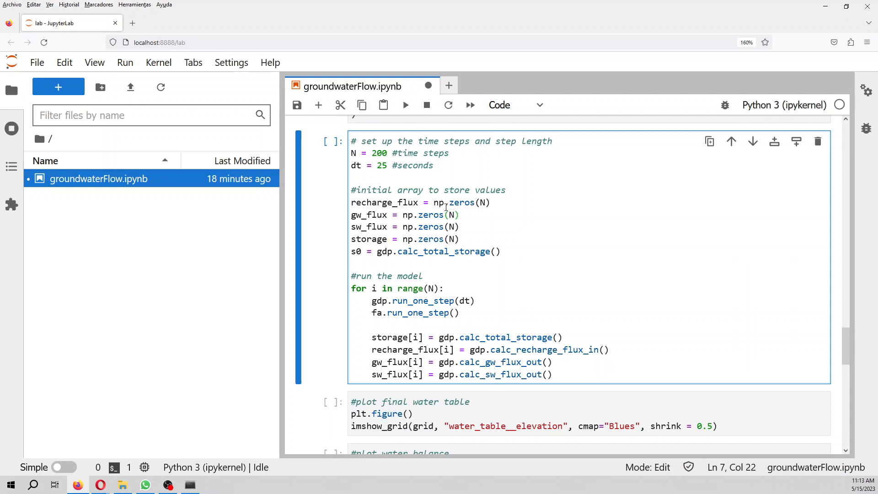
mouse_move(509, 260)
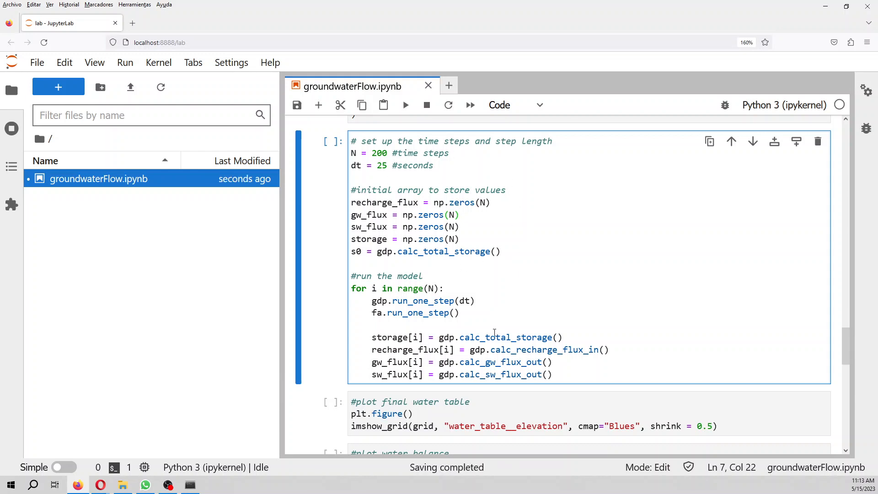
scroll(down, 3)
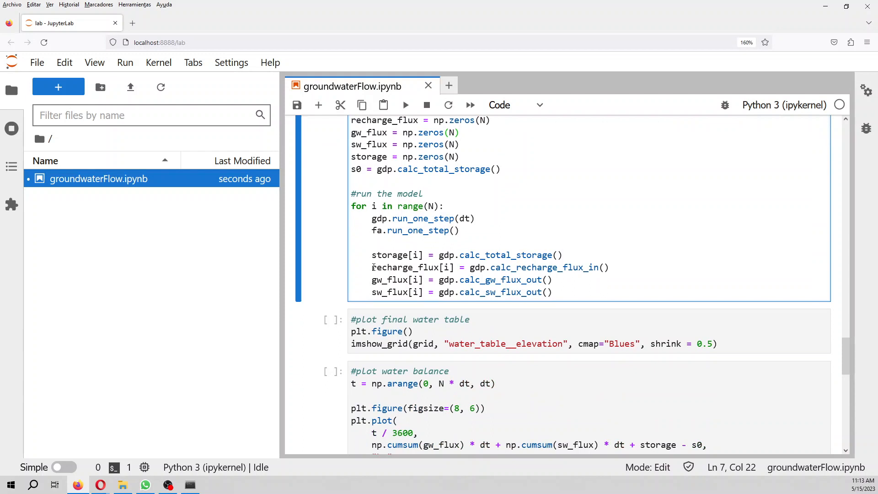
double_click(546, 267)
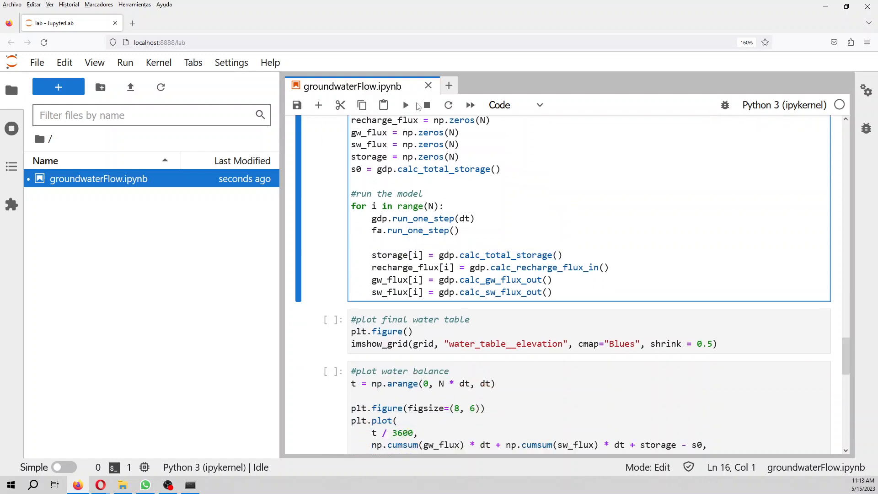
- Run the time-stepping loop and plot the final water_table__elevation as a blue map with colour bar
click(406, 105)
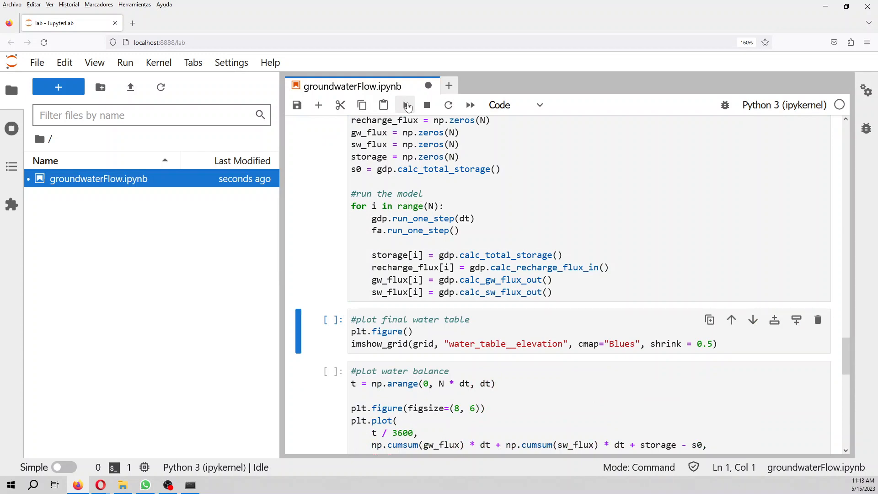
click(405, 104)
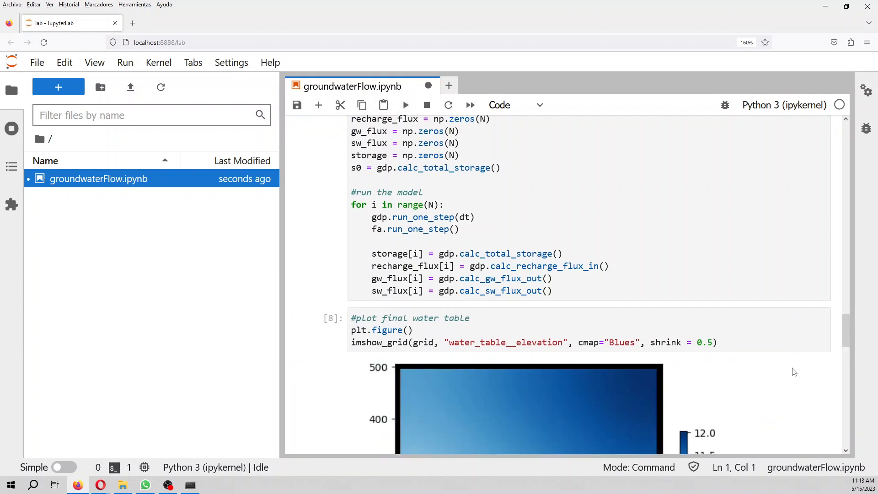
scroll(down, 3)
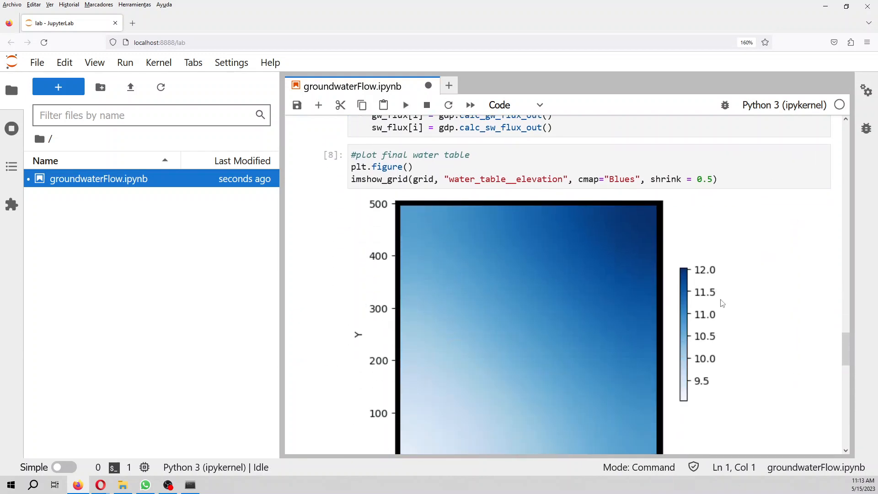
mouse_move(690, 287)
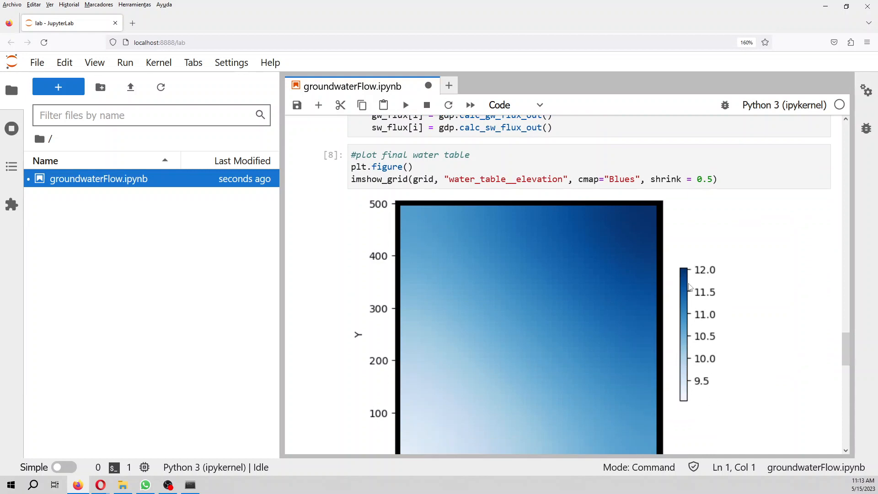
mouse_move(691, 273)
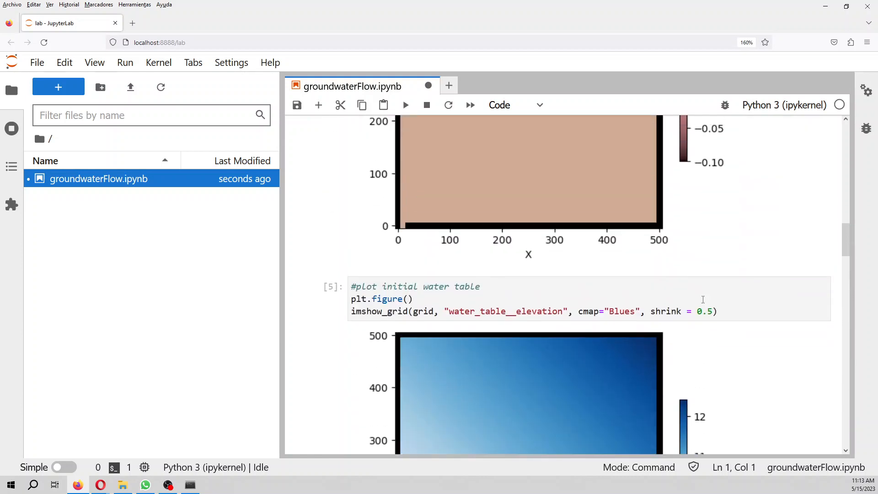
scroll(down, 3)
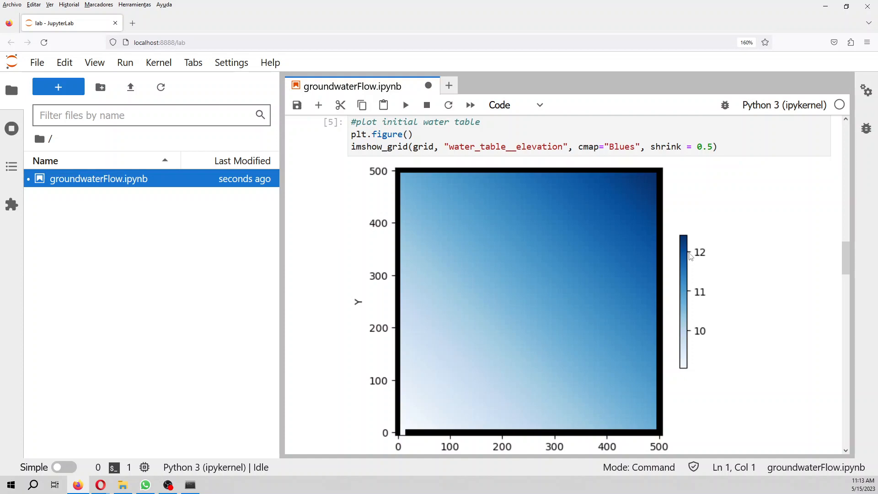
scroll(down, 3)
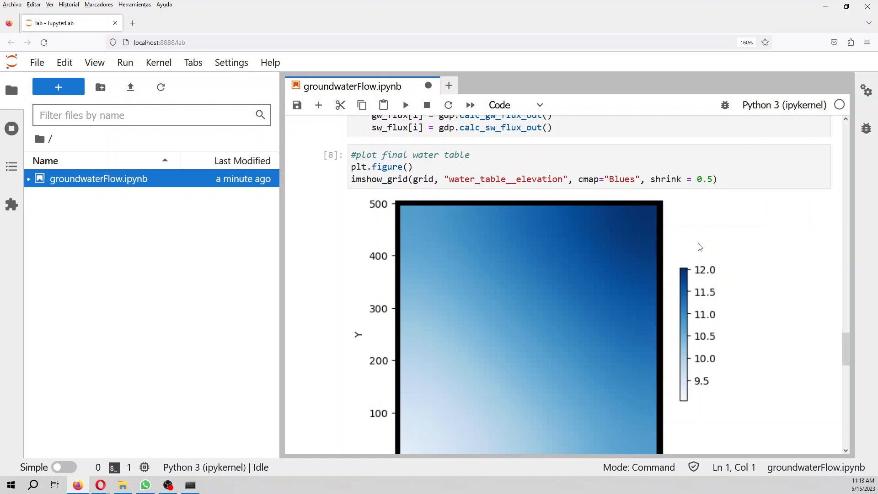
mouse_move(577, 241)
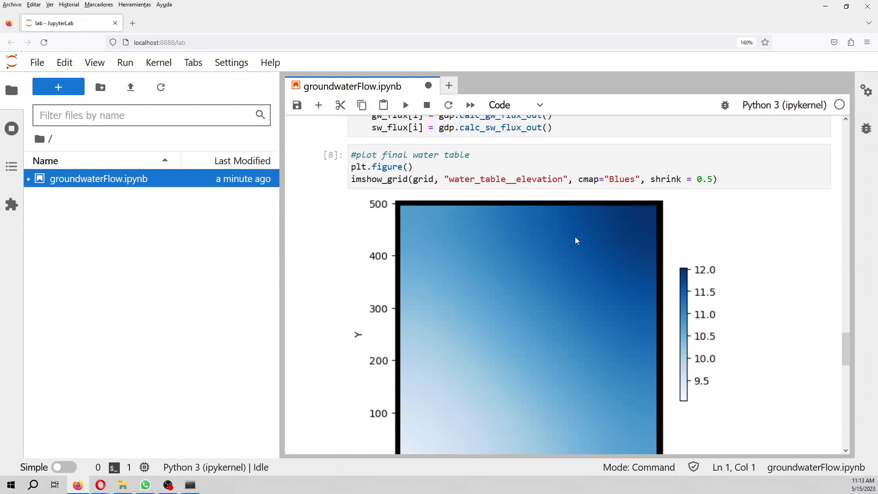
mouse_move(622, 268)
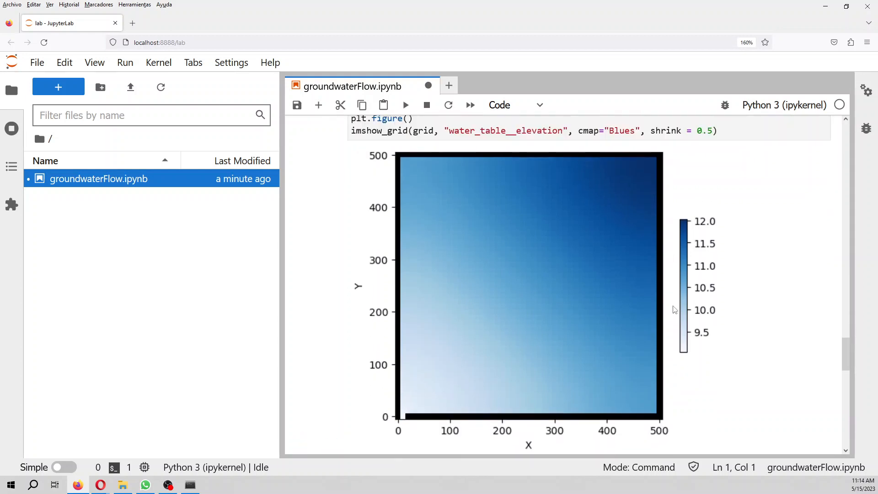
scroll(down, 3)
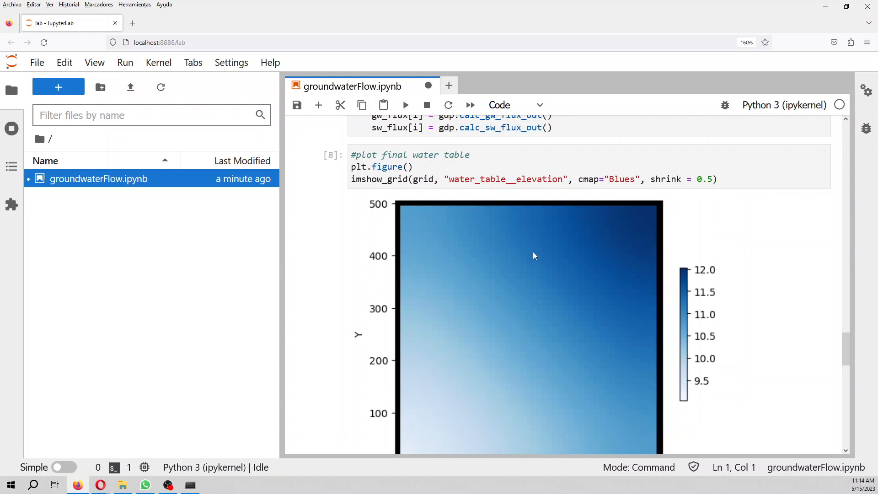
mouse_move(580, 222)
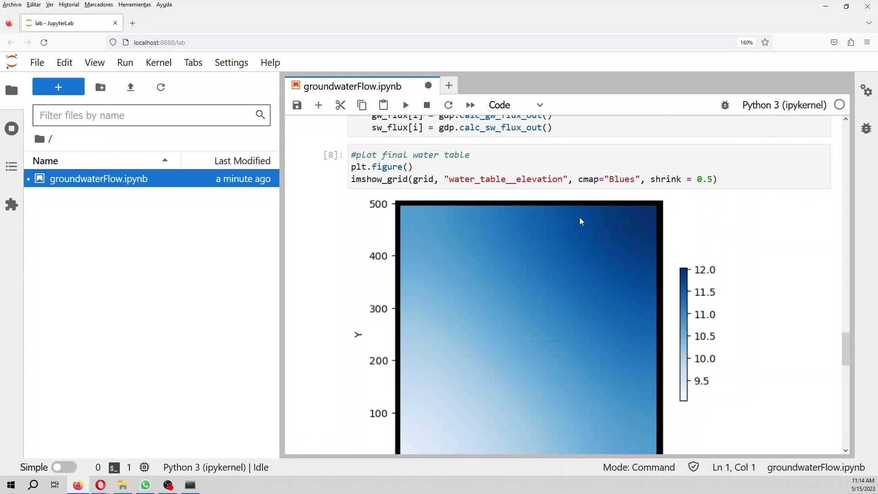
mouse_move(599, 249)
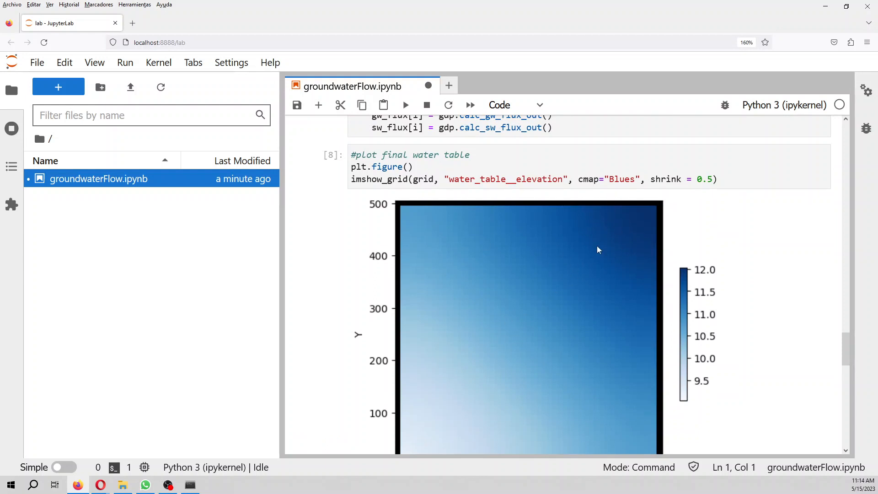
mouse_move(528, 351)
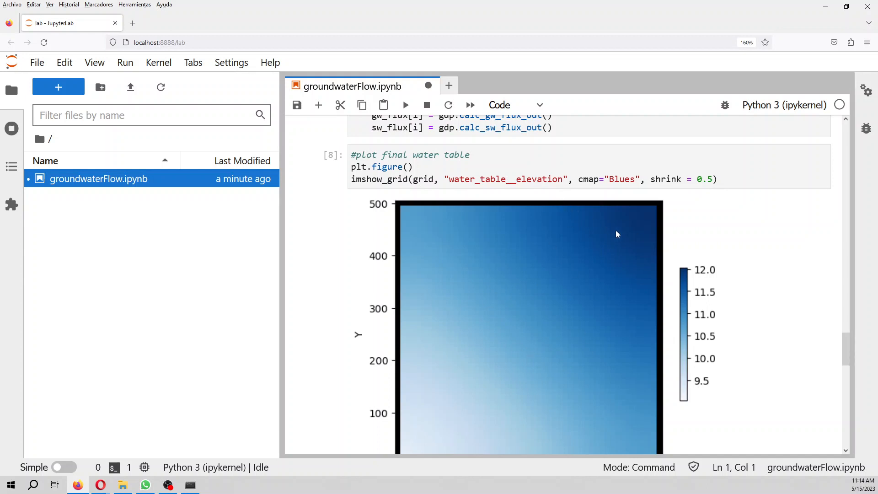
mouse_move(601, 258)
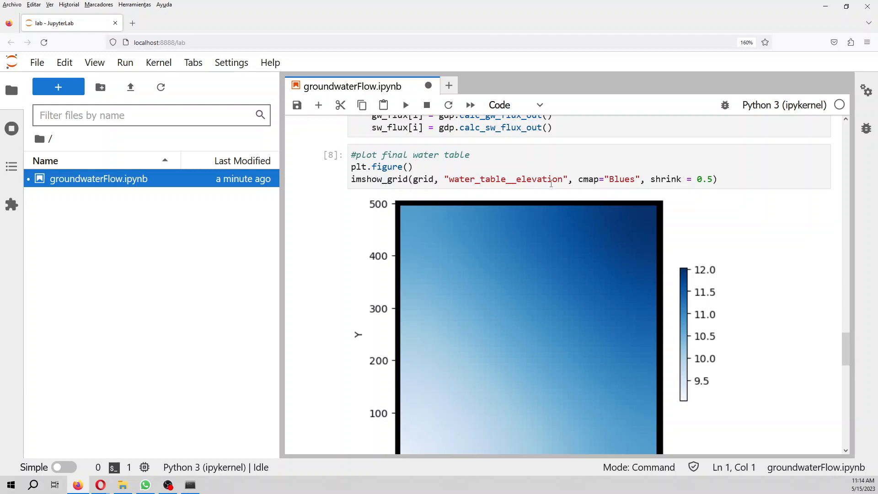
mouse_move(591, 308)
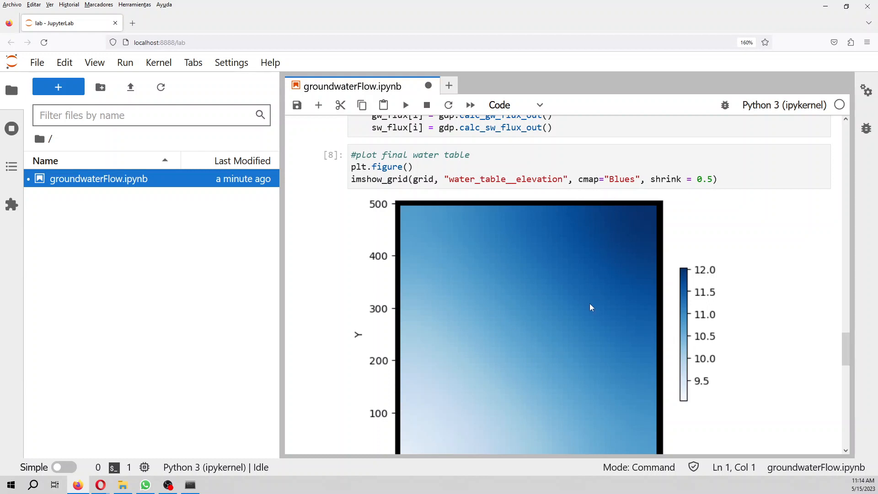
mouse_move(454, 382)
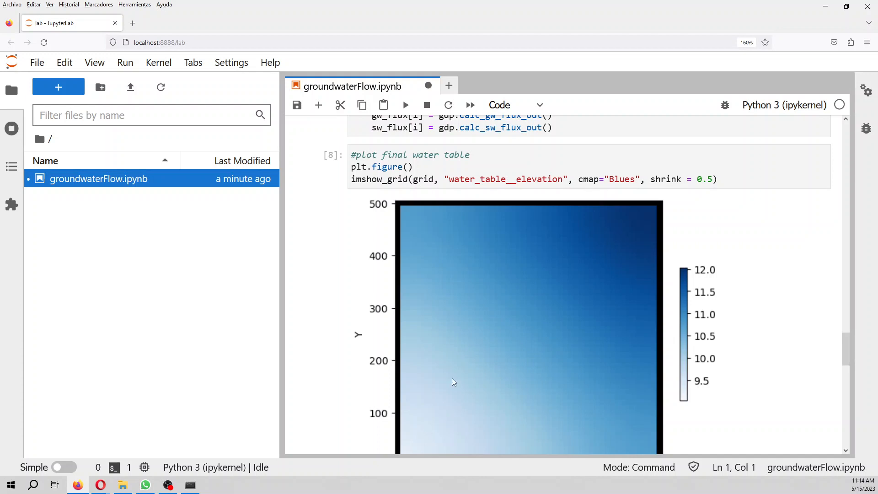
mouse_move(433, 382)
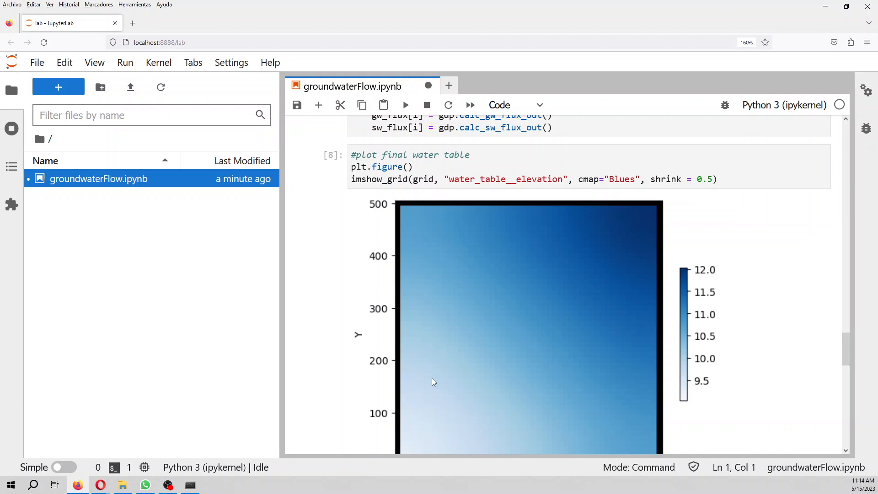
mouse_move(592, 265)
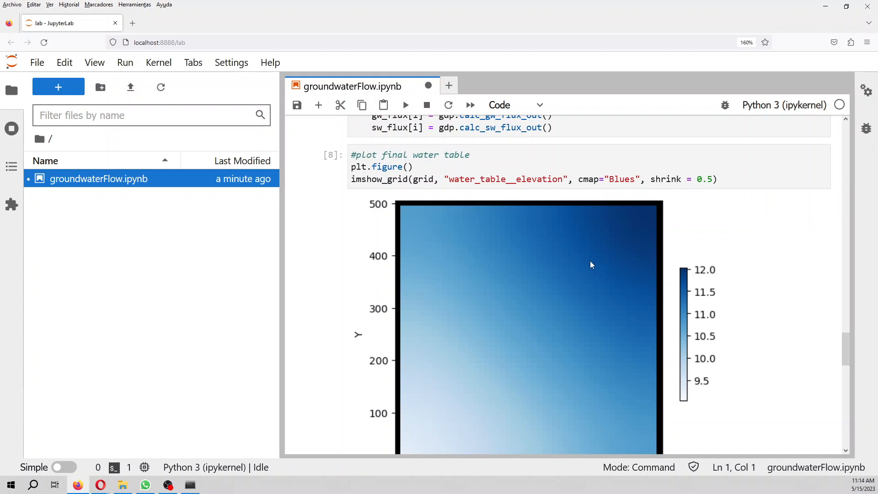
mouse_move(582, 247)
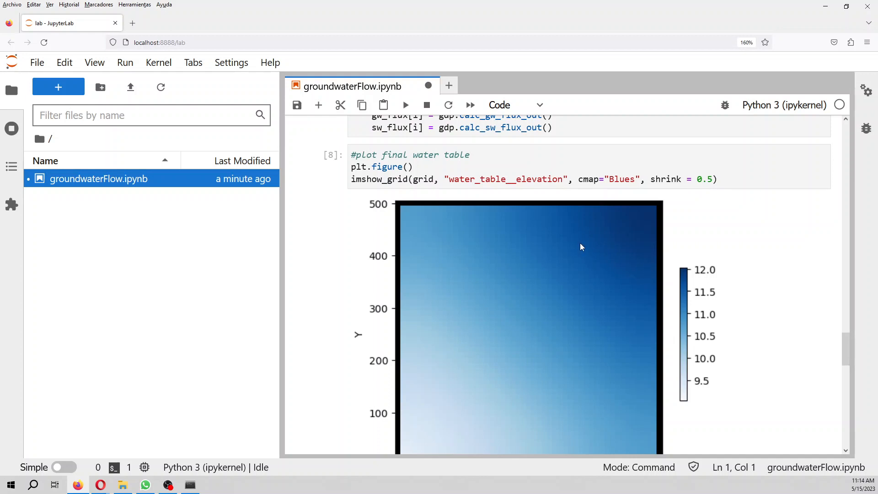
mouse_move(558, 269)
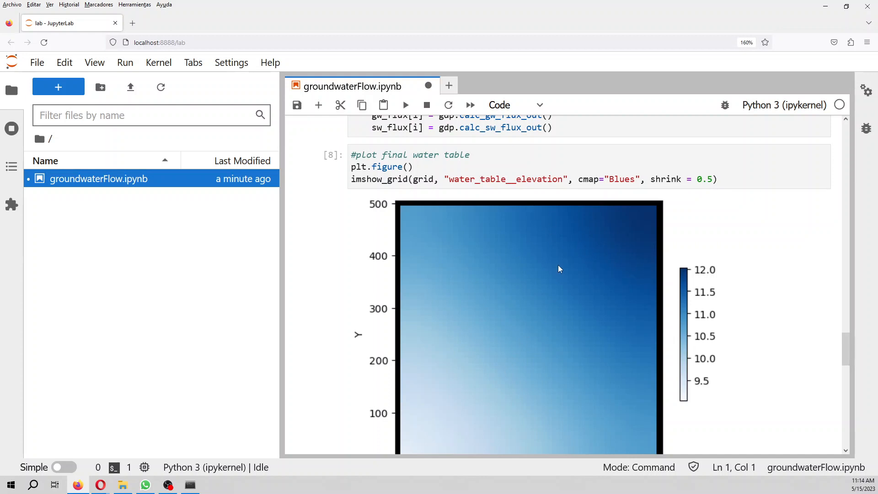
mouse_move(528, 264)
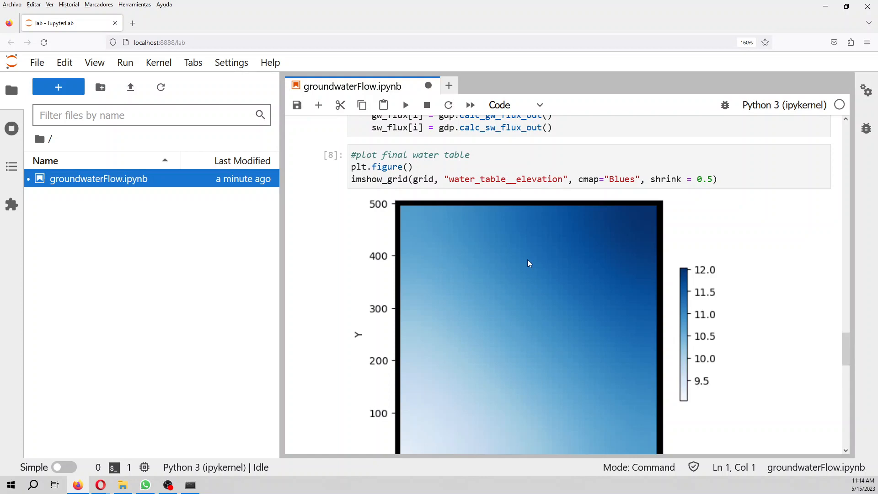
- Execute the water balance cell for the log-scale cumulative volume plot of fluxes, recharge and storage
scroll(down, 3)
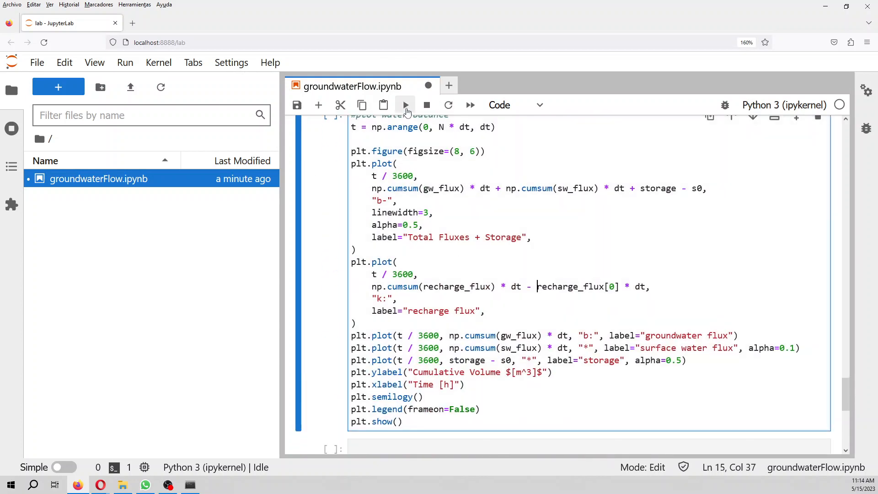
click(404, 104)
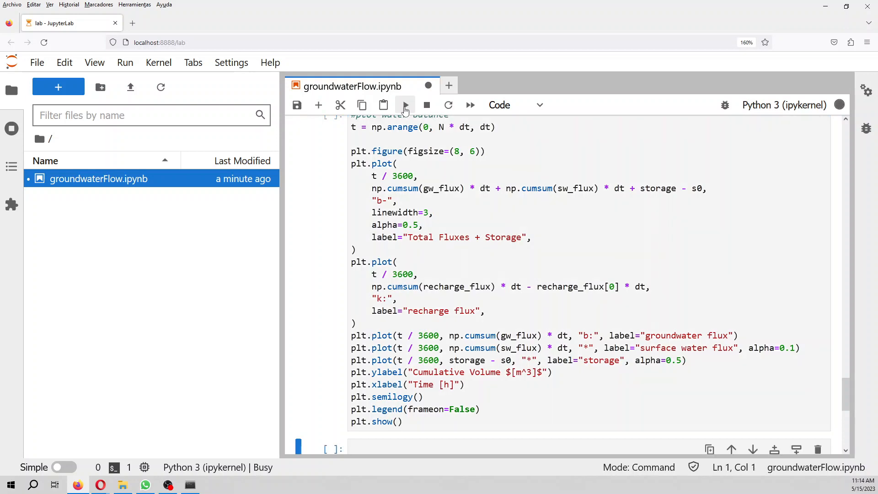
click(405, 105)
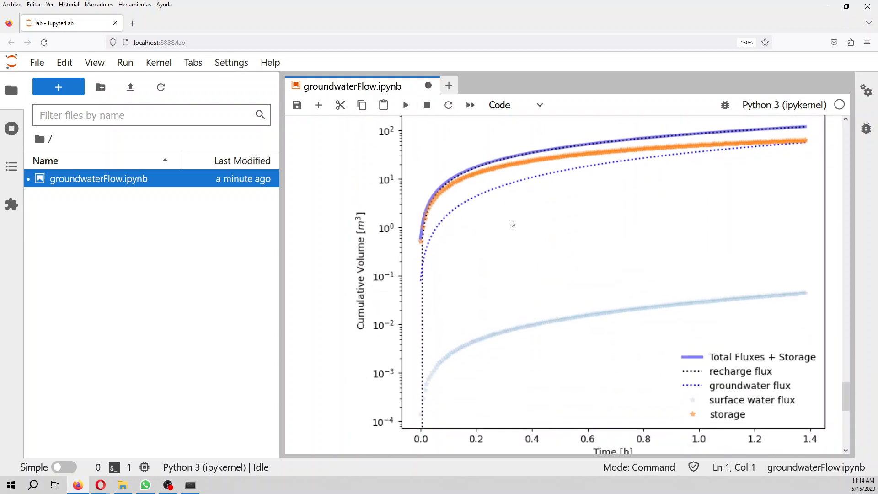
mouse_move(709, 422)
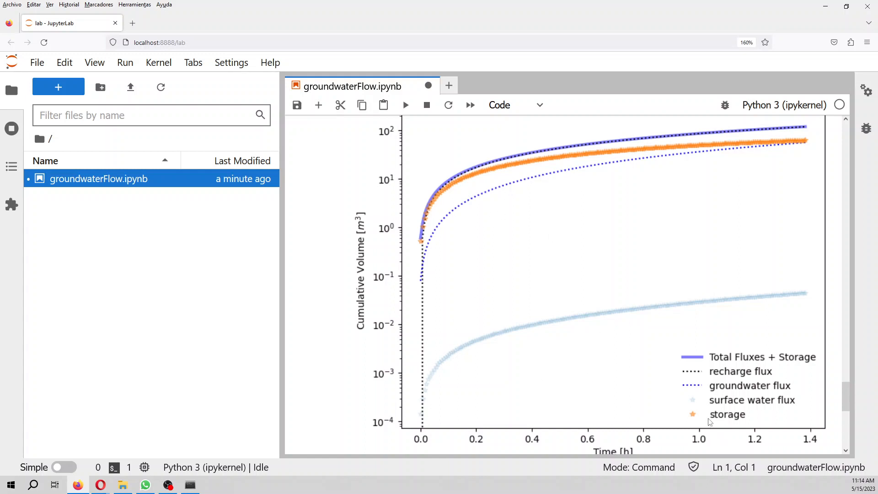
mouse_move(614, 151)
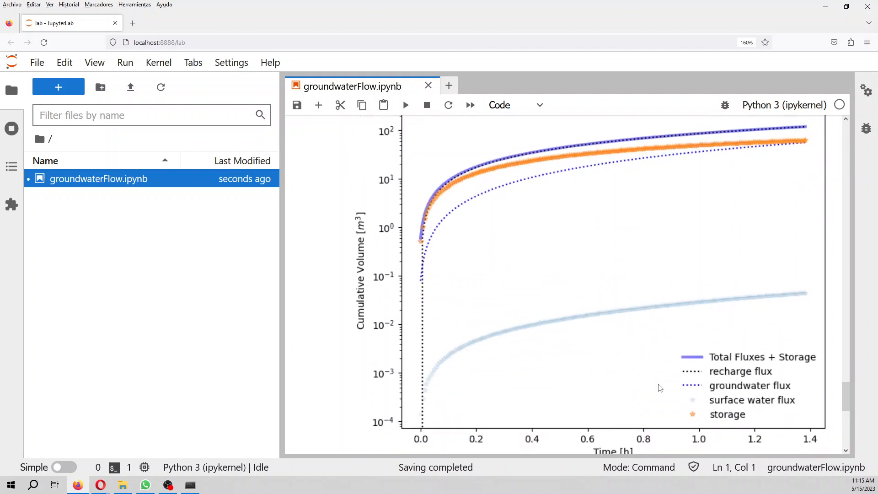
mouse_move(493, 242)
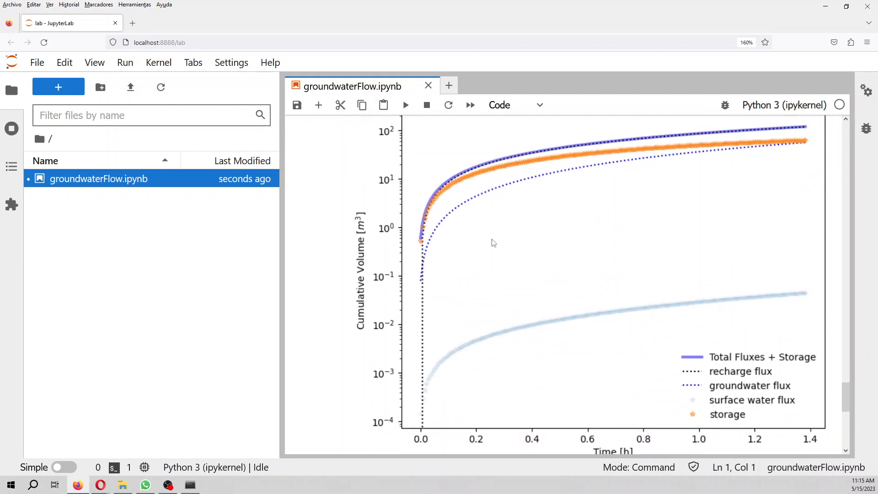
mouse_move(824, 288)
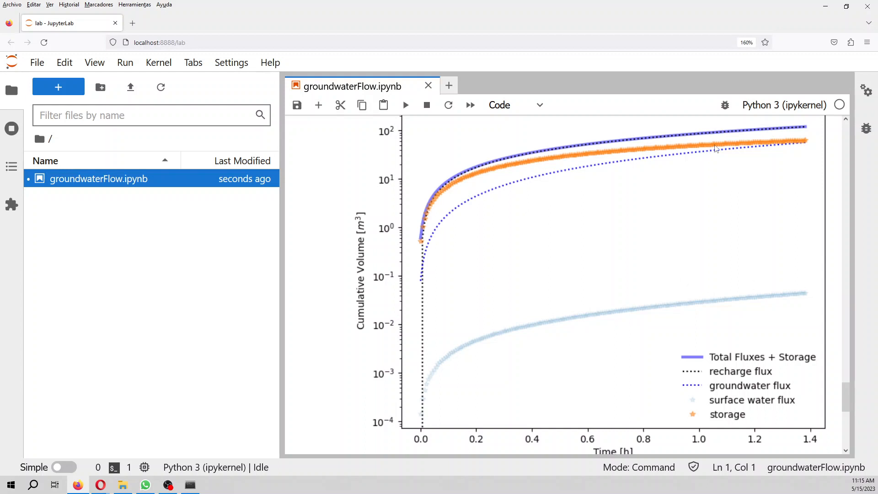
mouse_move(707, 238)
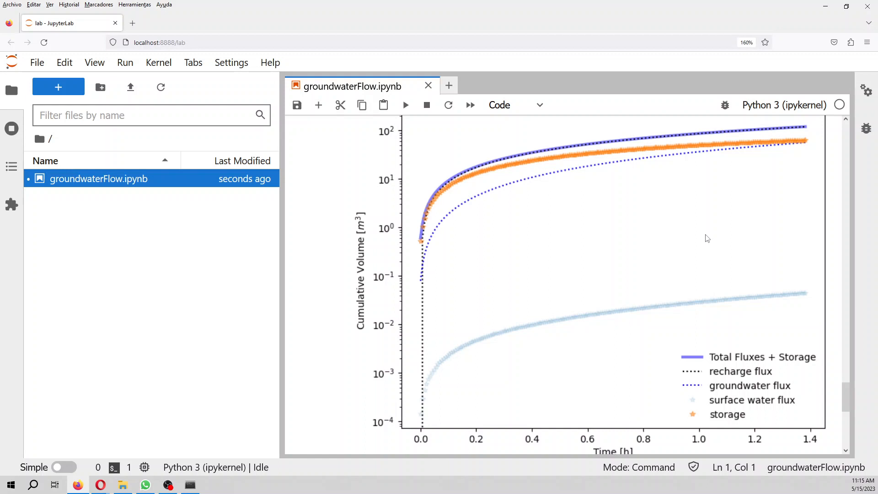
mouse_move(714, 236)
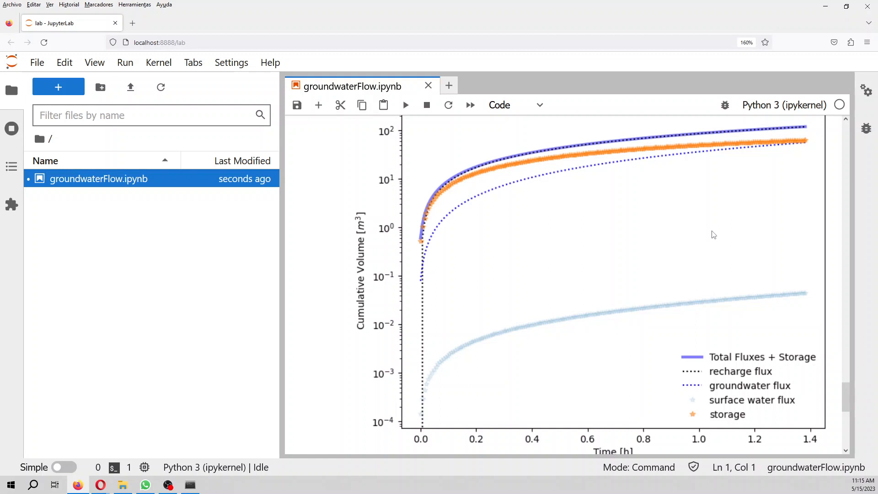
mouse_move(665, 255)
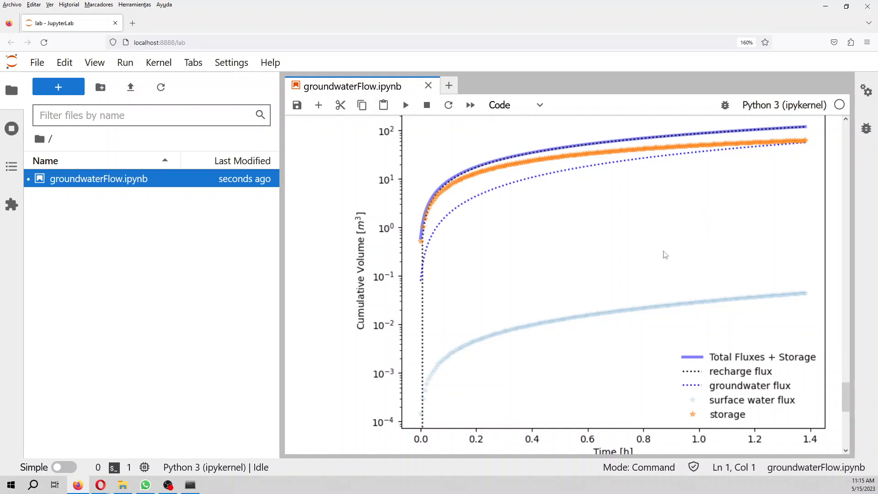
- Review the water-balance plotting code with the cumulative volume plot still shown
scroll(down, 3)
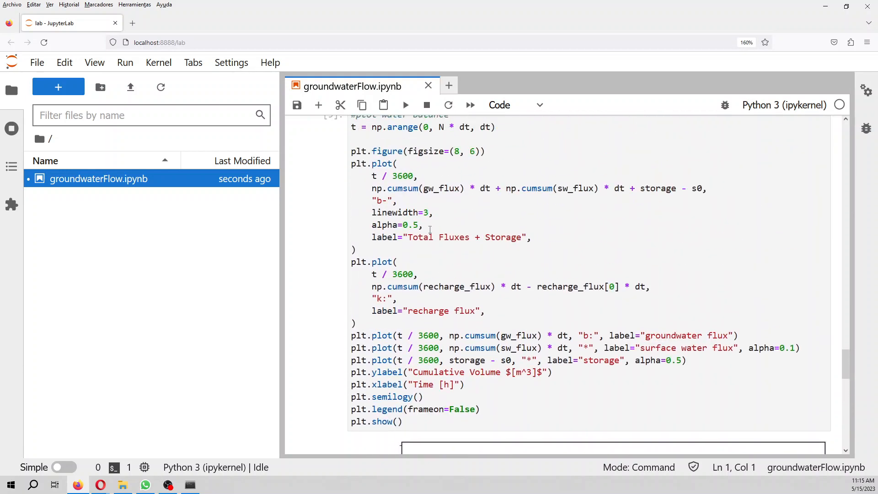
click(405, 104)
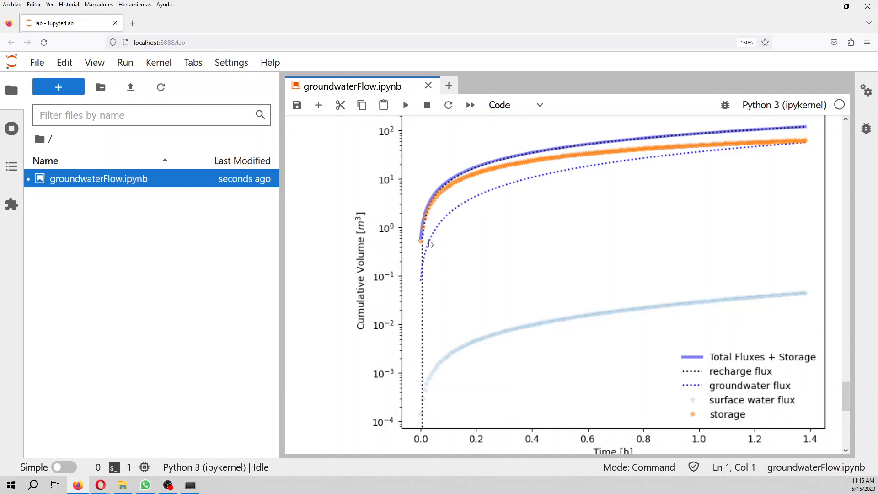
mouse_move(436, 235)
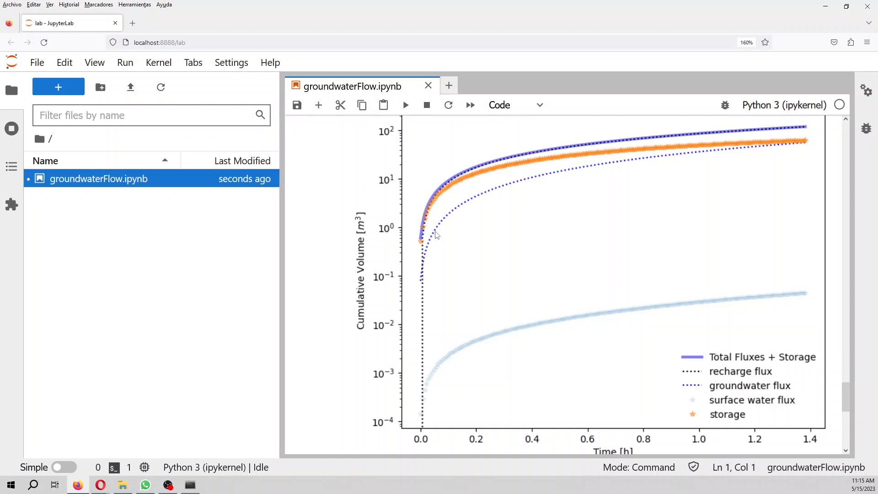
mouse_move(433, 245)
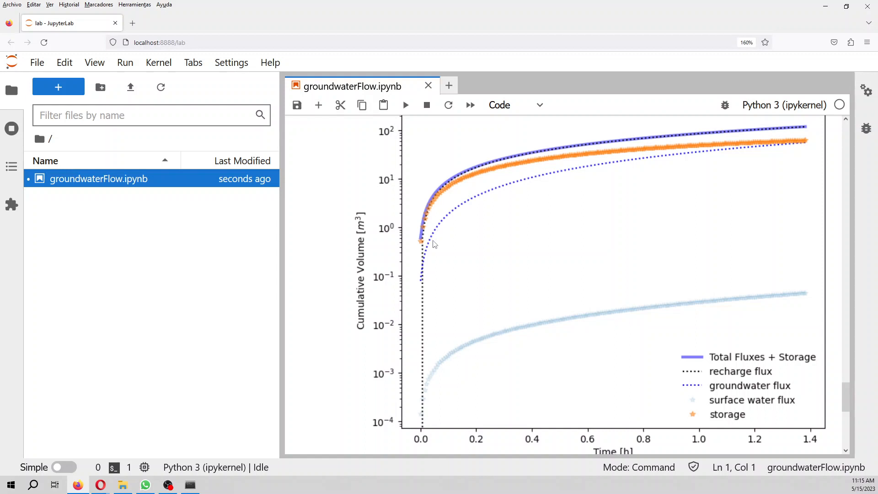
mouse_move(442, 223)
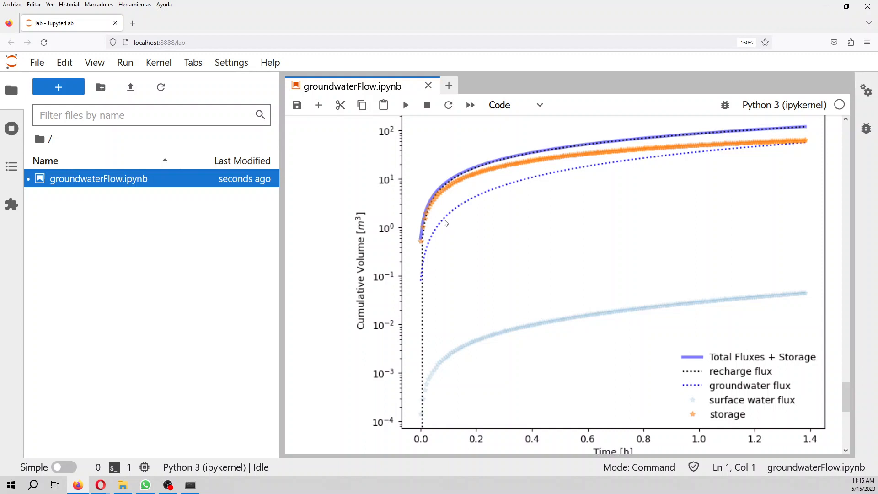
mouse_move(446, 219)
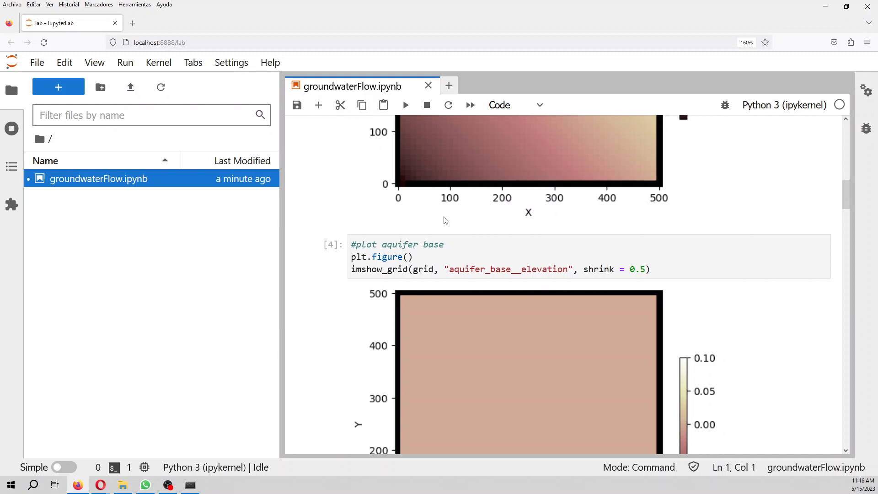
mouse_move(445, 211)
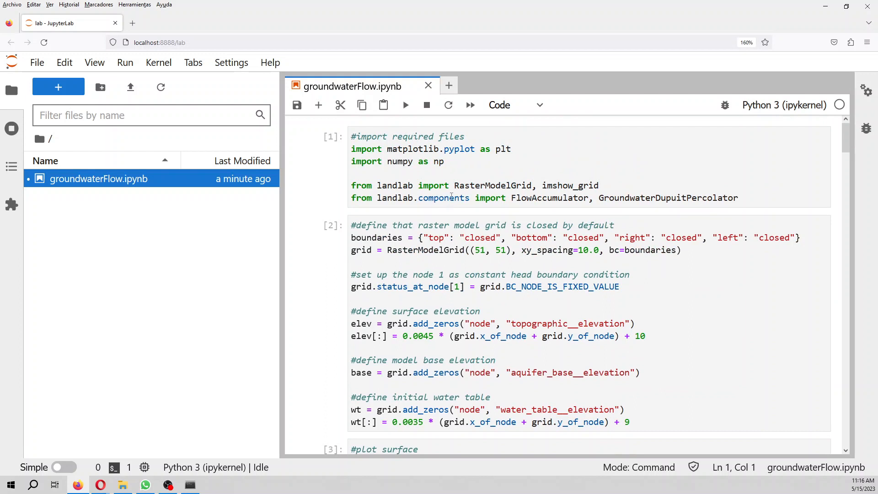
mouse_move(451, 195)
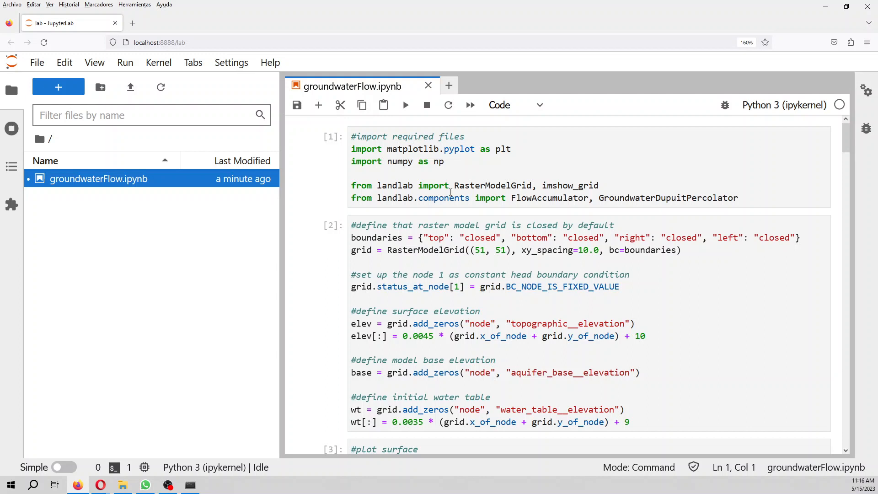
mouse_move(765, 8)
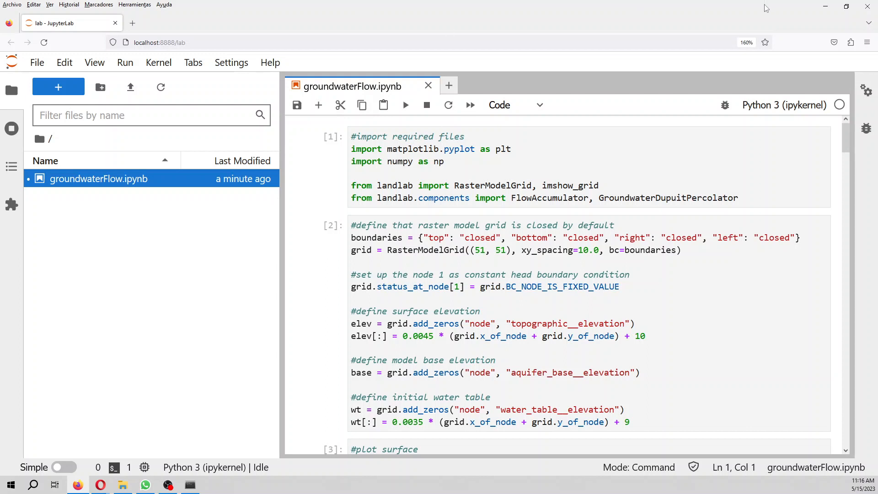
click(191, 485)
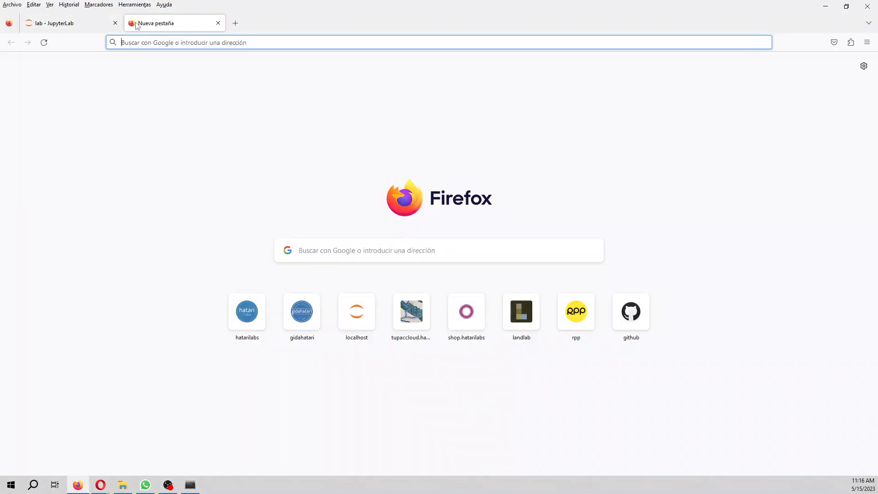
text(h)
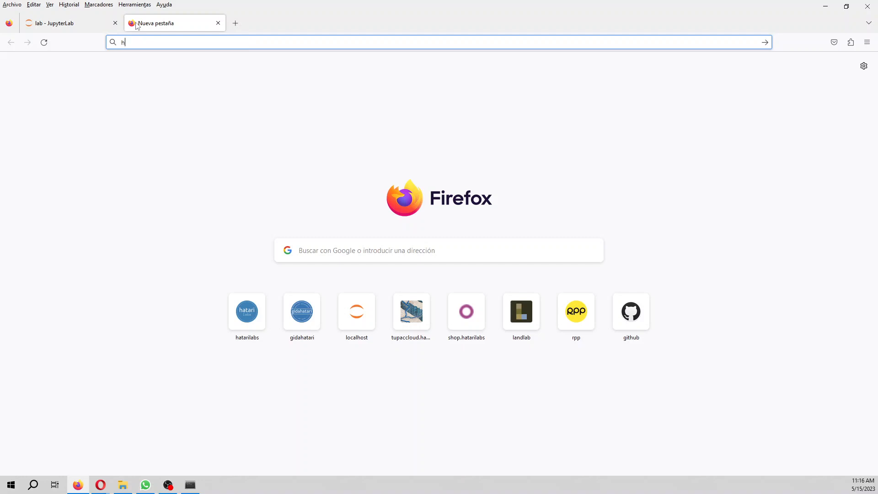
text(https://hatarilabs.com/ih-en)
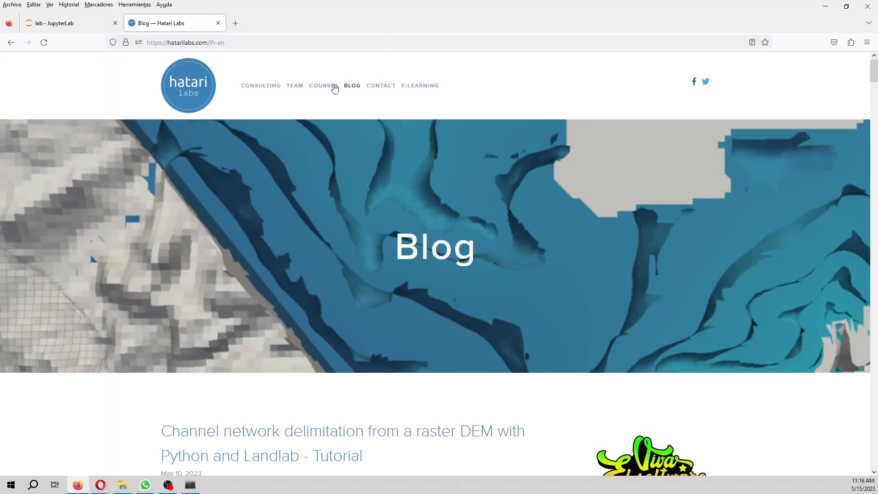
- Browse the Courses page listing the HEC-RAS and MODFLOW online courses
click(322, 85)
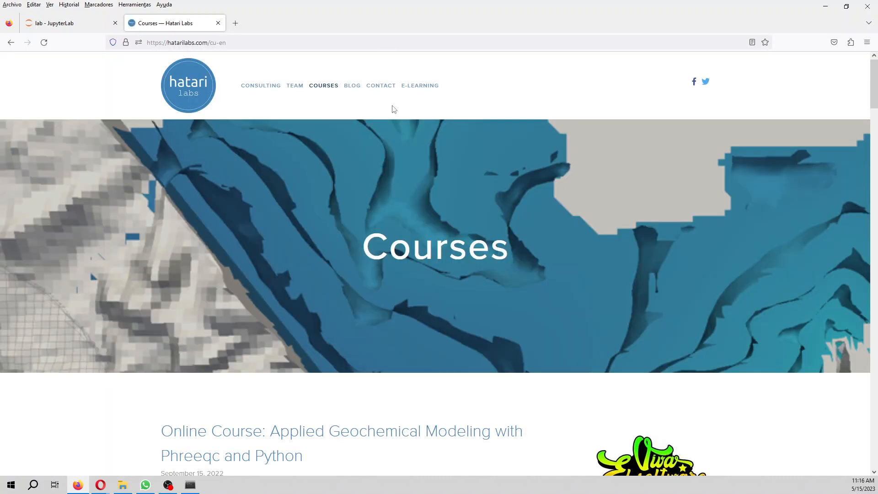
scroll(down, 3)
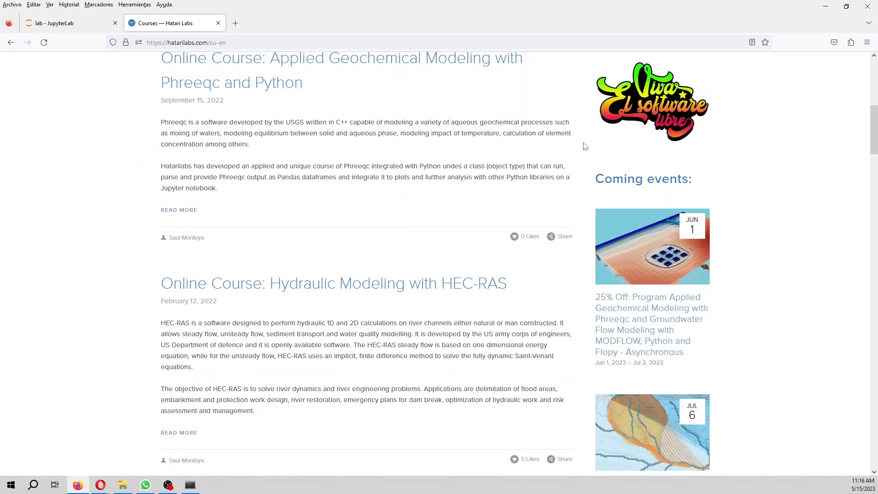
scroll(down, 3)
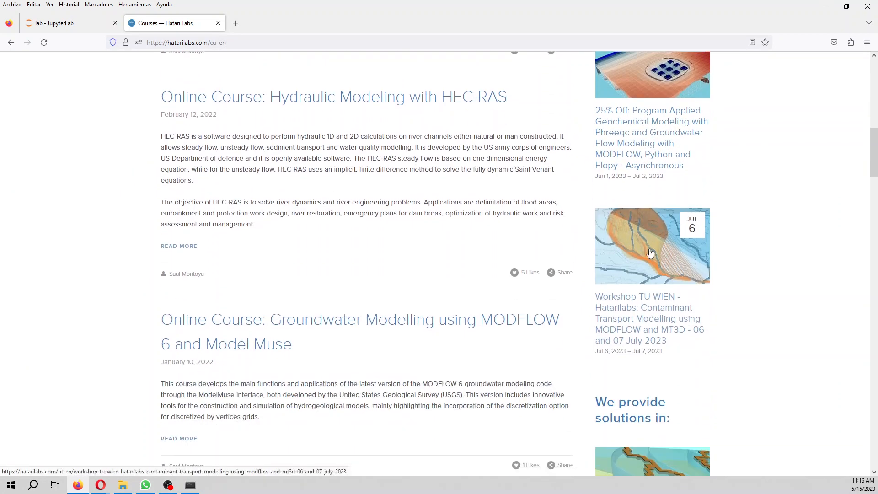